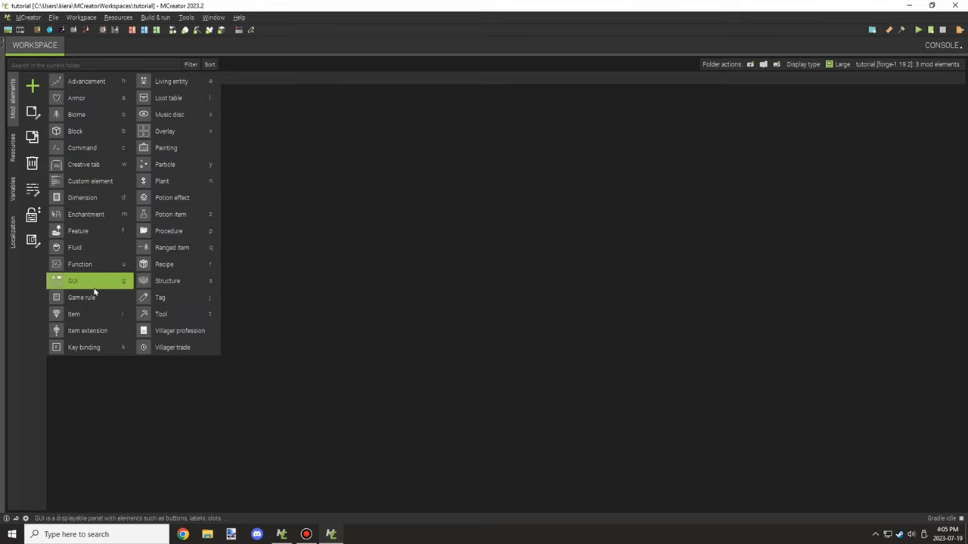
mouse_move(83, 163)
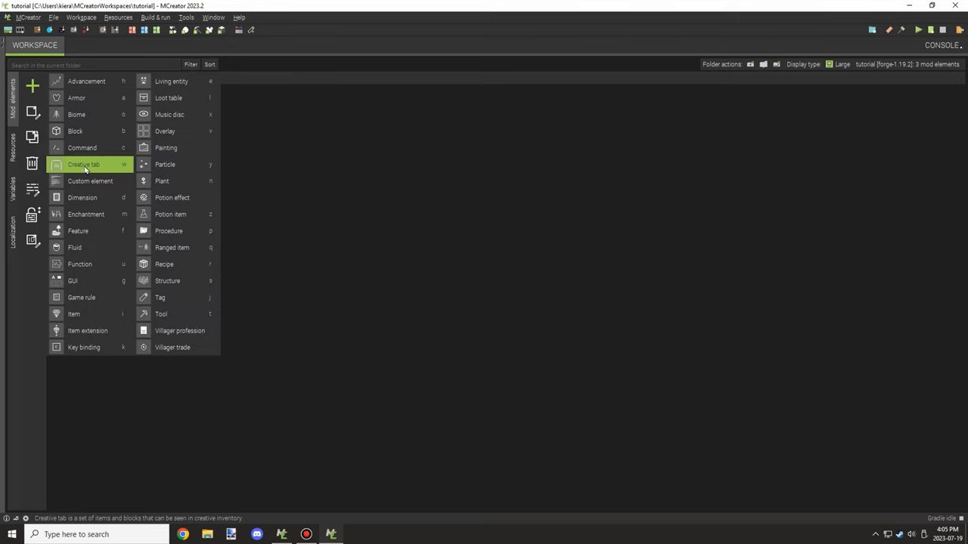
- Start a new living entity element named Dino
left_click(173, 82)
type("Dino")
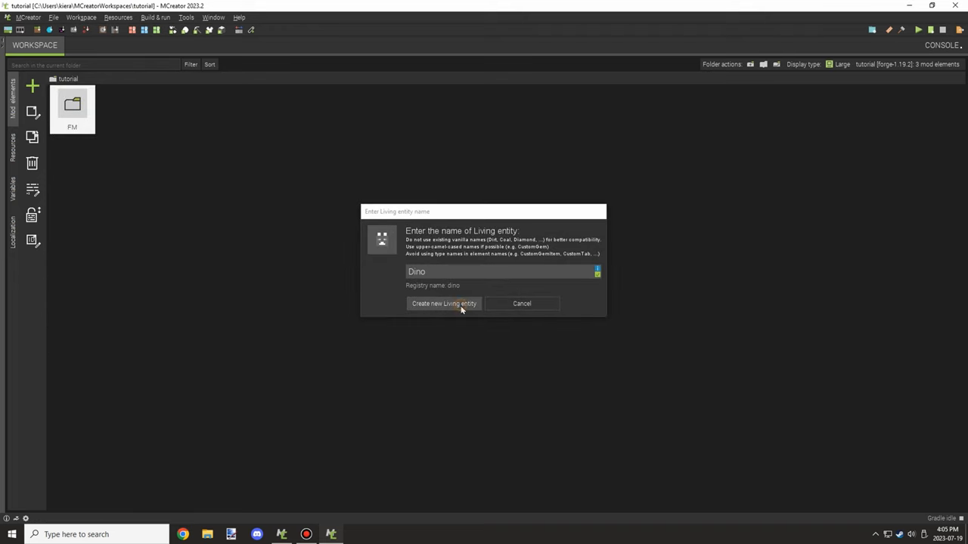
- Create the Dino entity and set its entity model to Modeldino
left_click(445, 302)
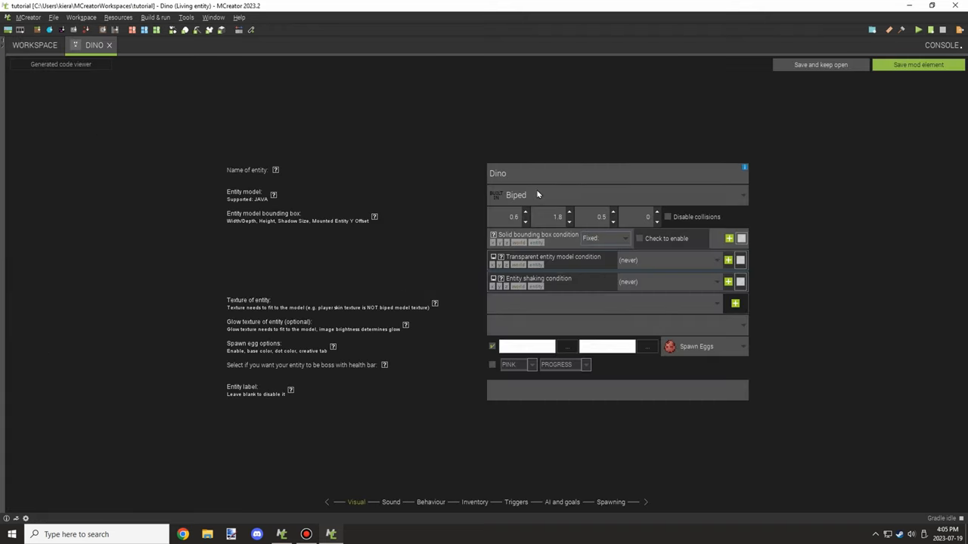
left_click(617, 195)
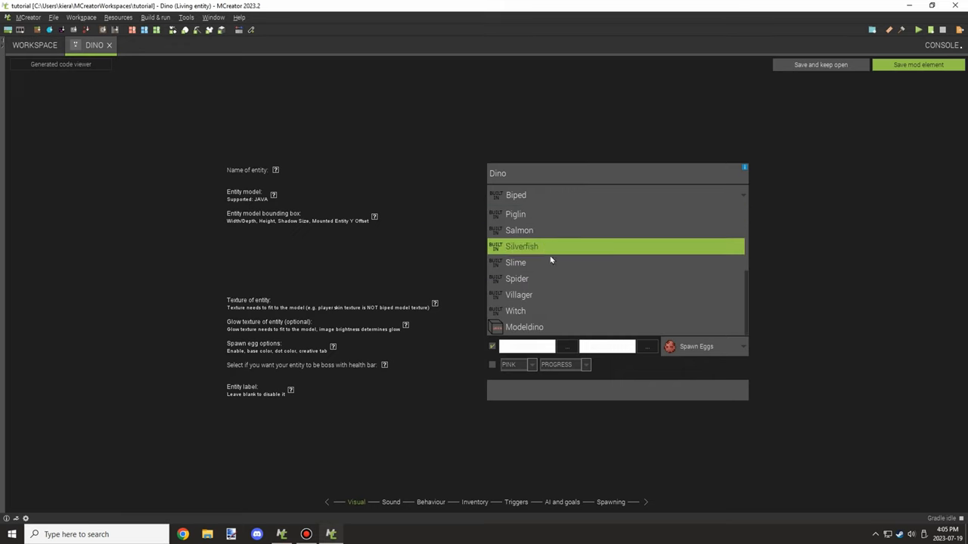
left_click(523, 326)
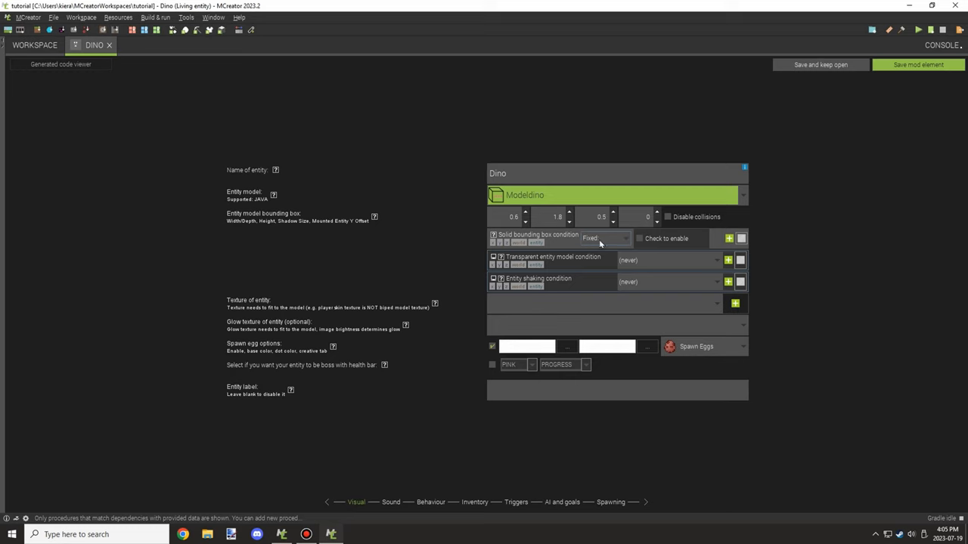
mouse_move(697, 369)
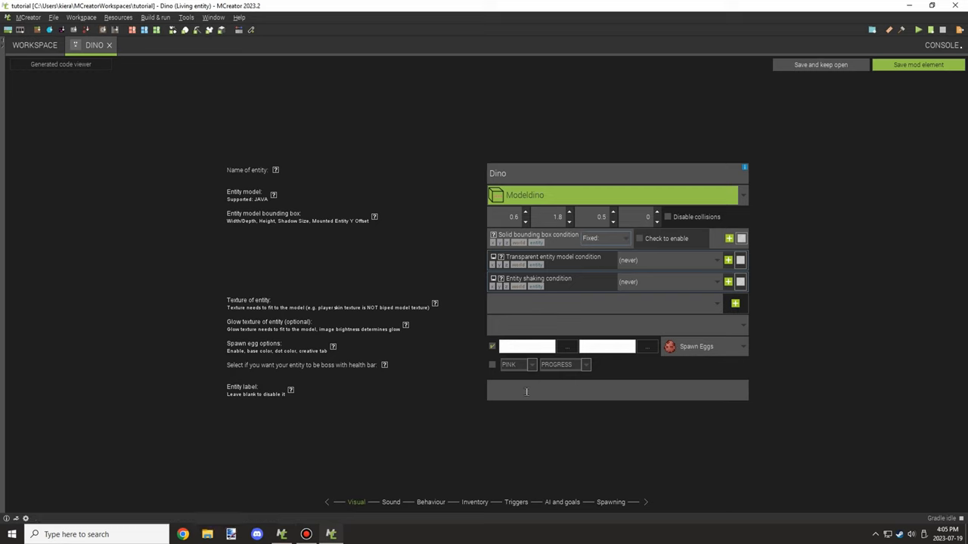
- Review sound and behaviour settings, toggling Creature then back to aggressive Mob
left_click(390, 502)
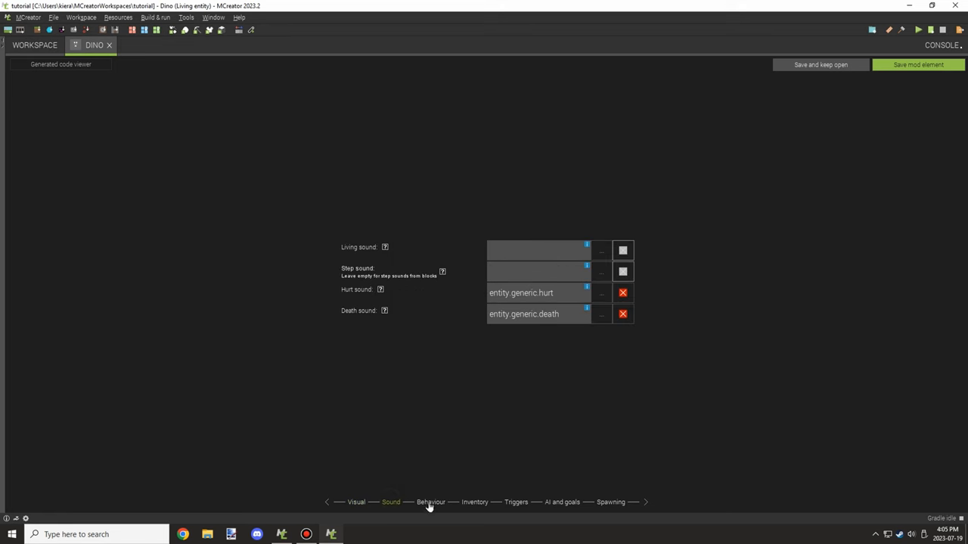
left_click(430, 502)
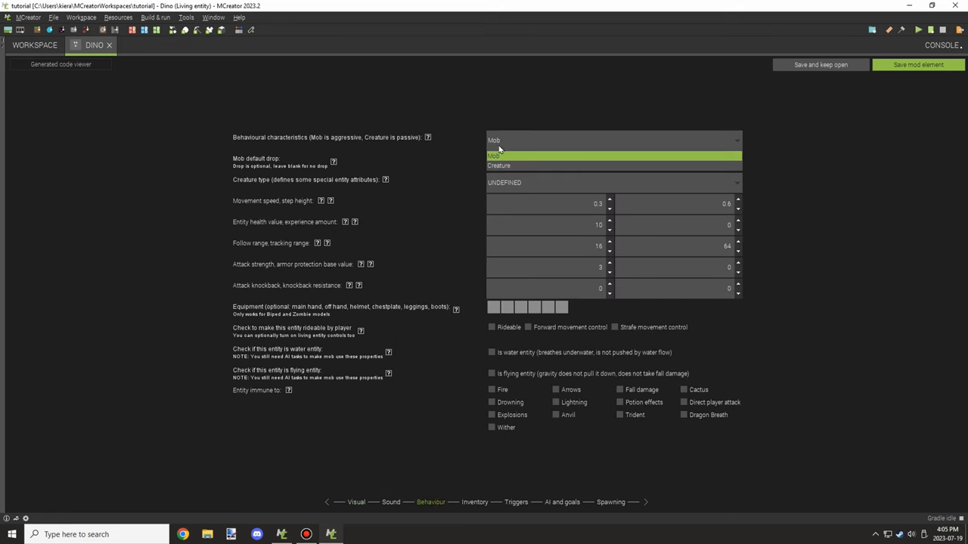
left_click(499, 165)
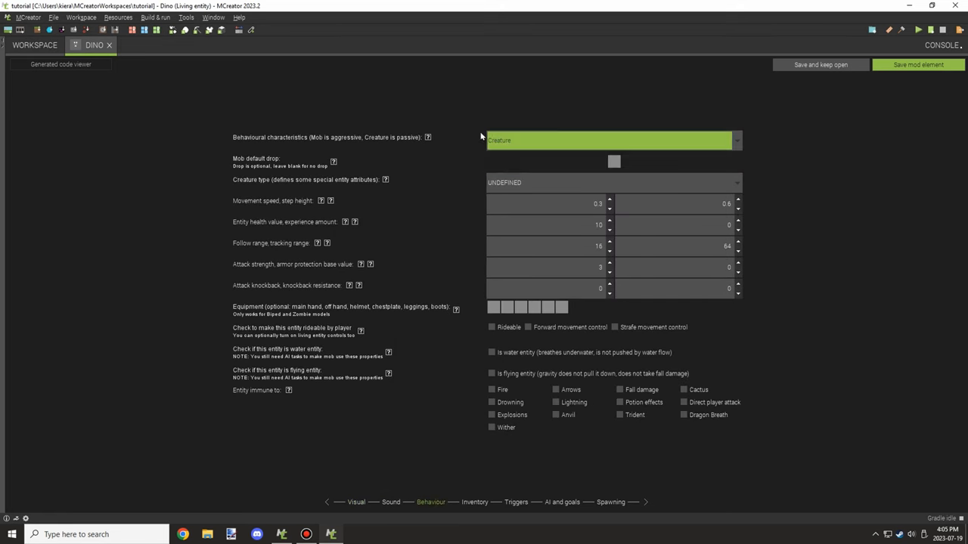
left_click(612, 139)
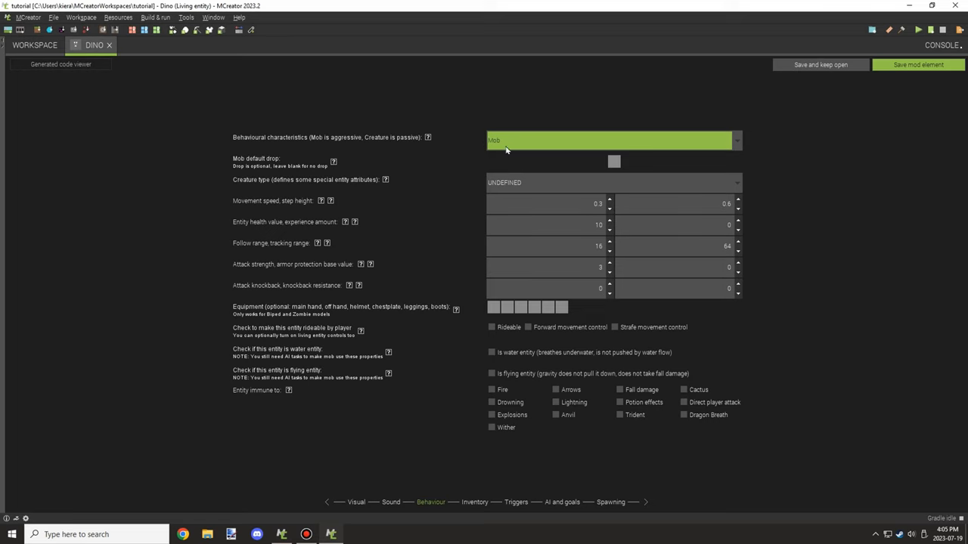
mouse_move(549, 184)
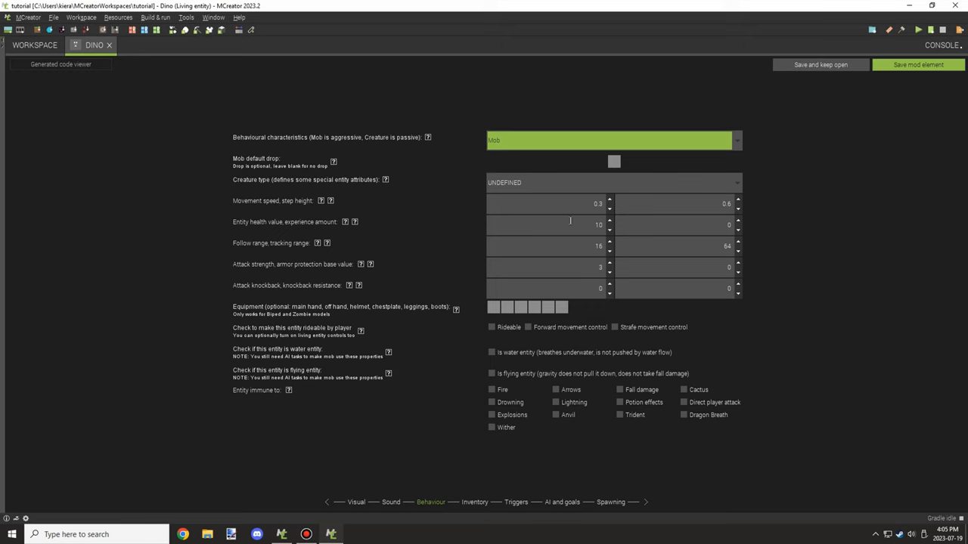
mouse_move(541, 175)
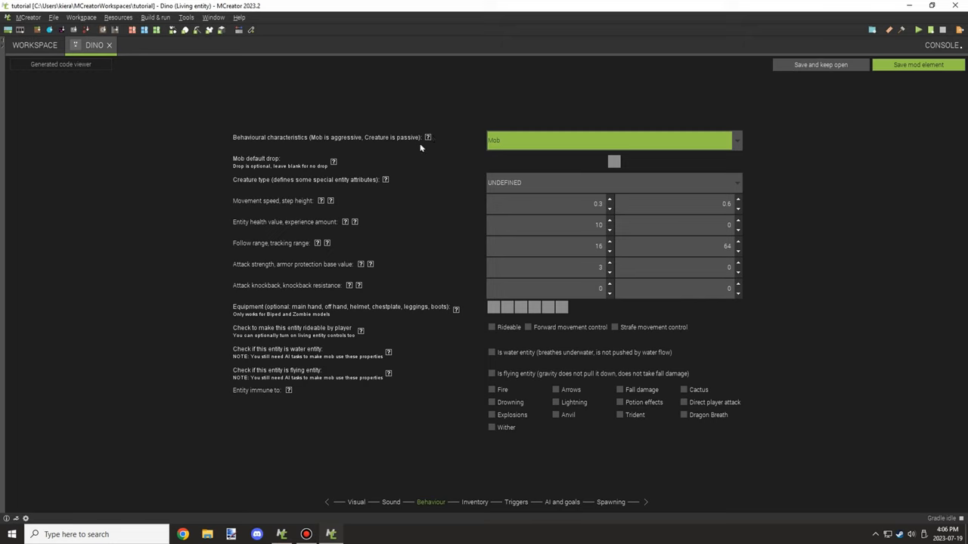
mouse_move(387, 135)
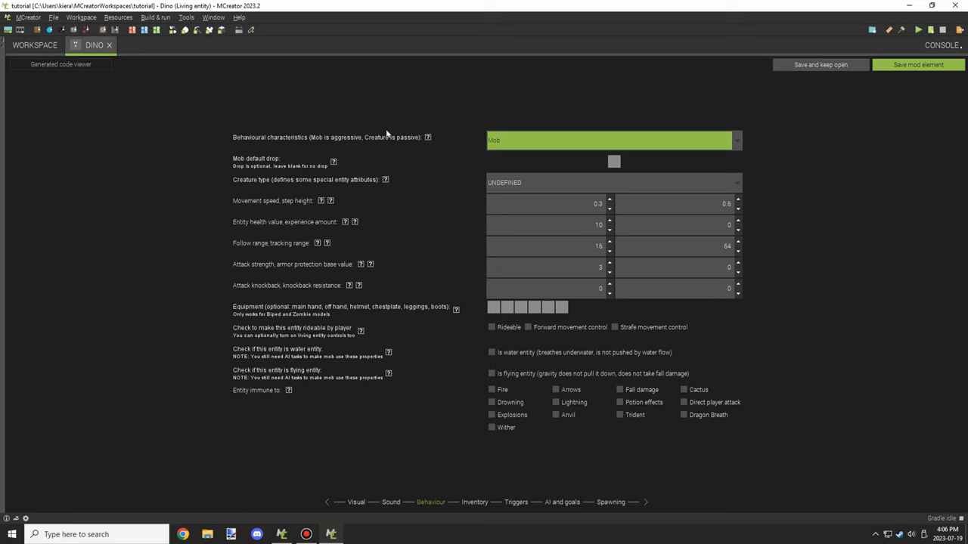
mouse_move(514, 480)
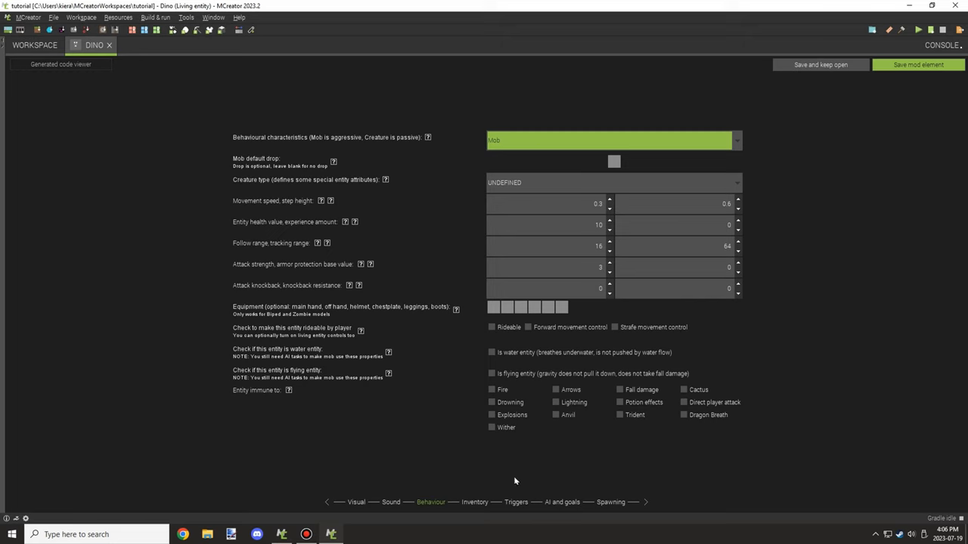
mouse_move(605, 198)
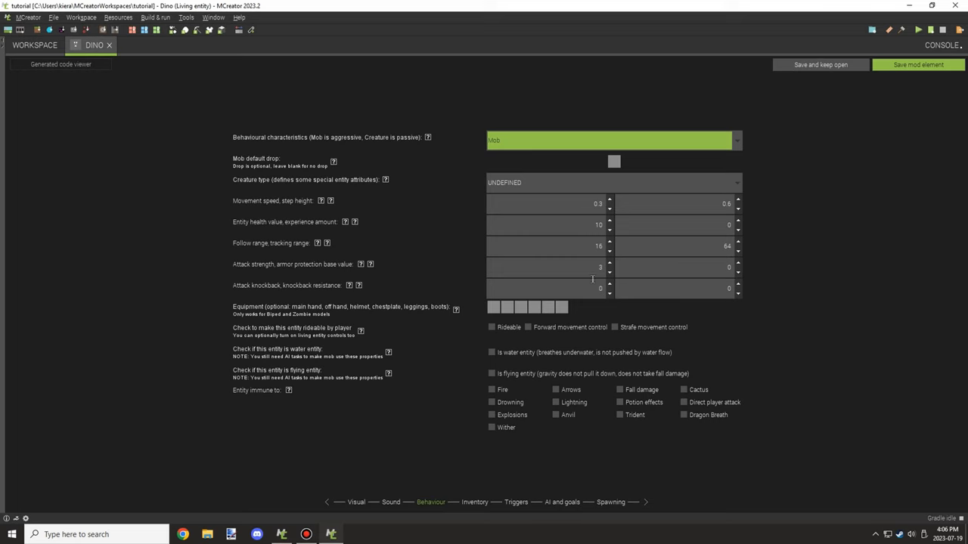
- Add a DinoOnEntityTickUpdate procedure to the On entity tick update trigger
left_click(474, 502)
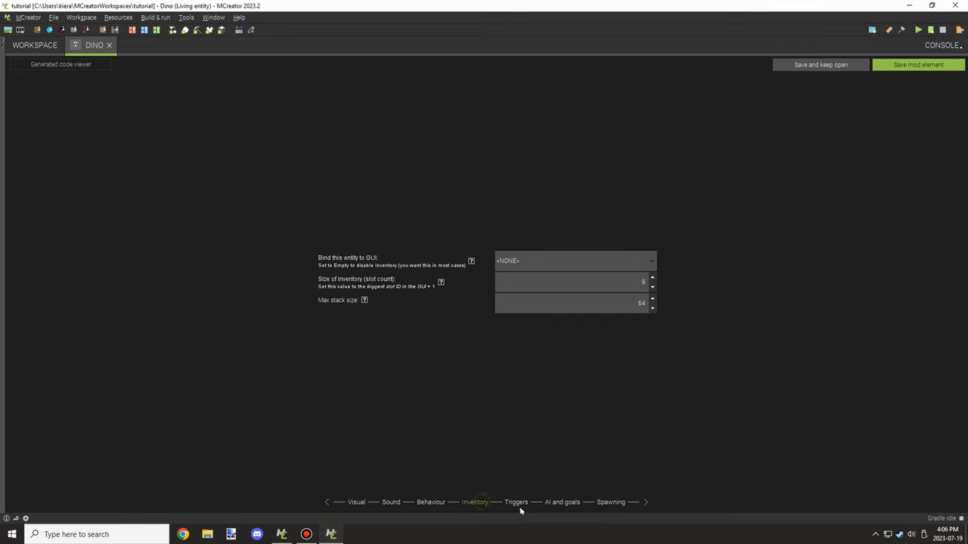
left_click(515, 502)
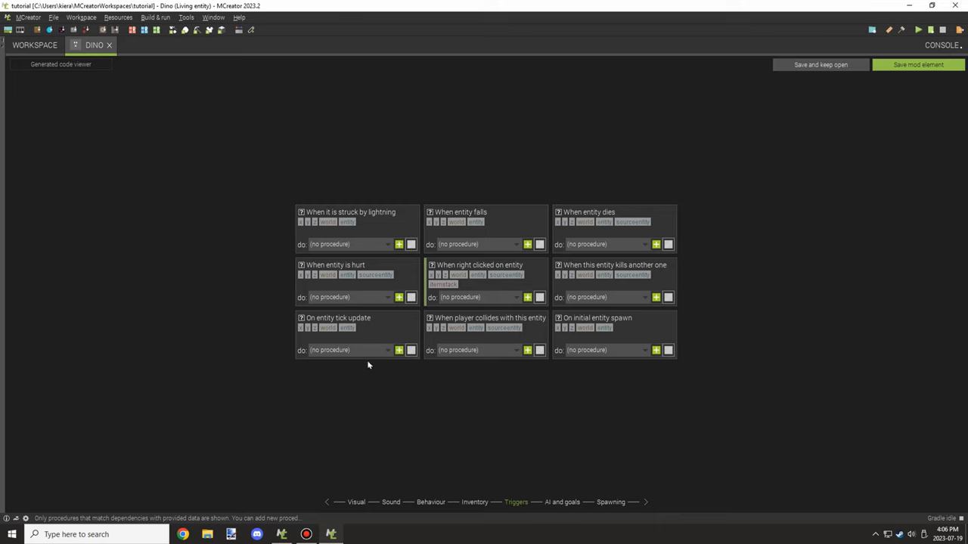
mouse_move(318, 266)
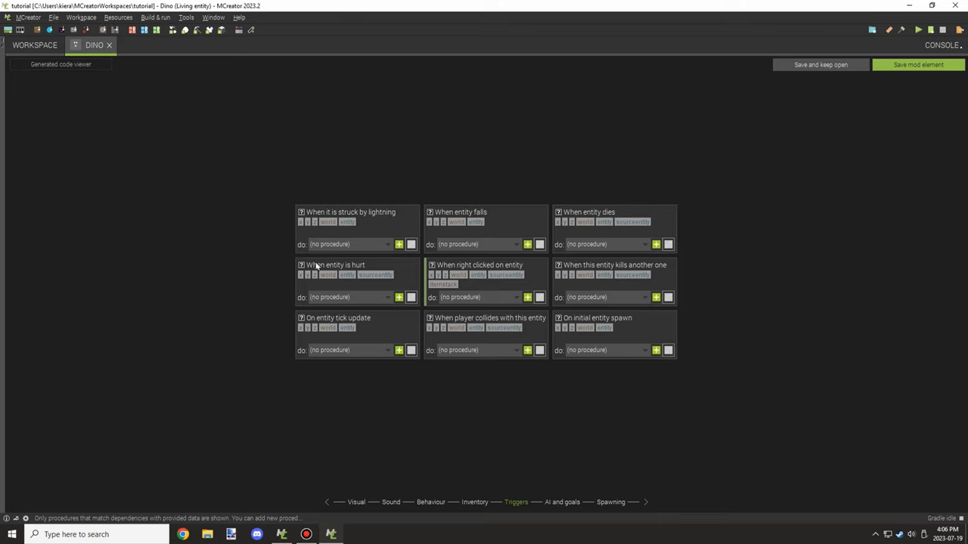
left_click(400, 349)
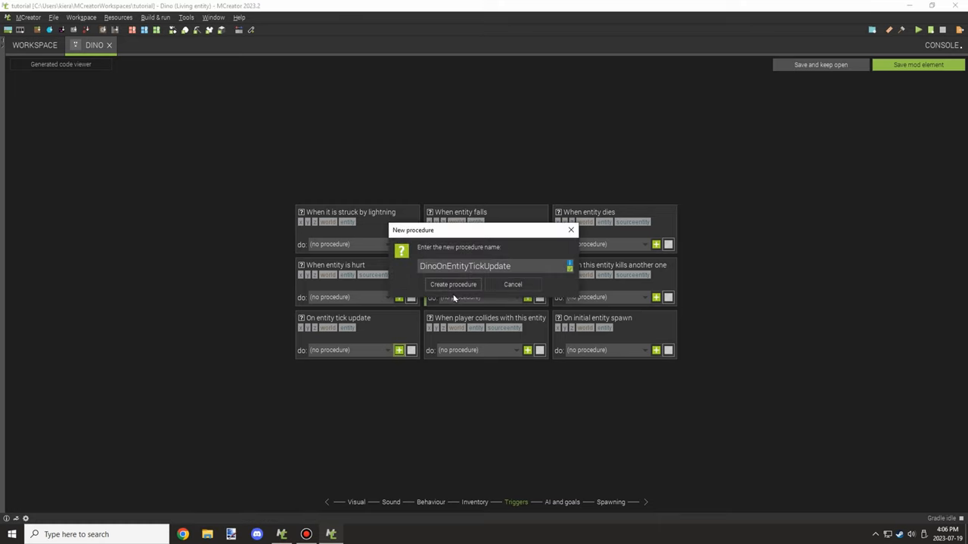
left_click(454, 284)
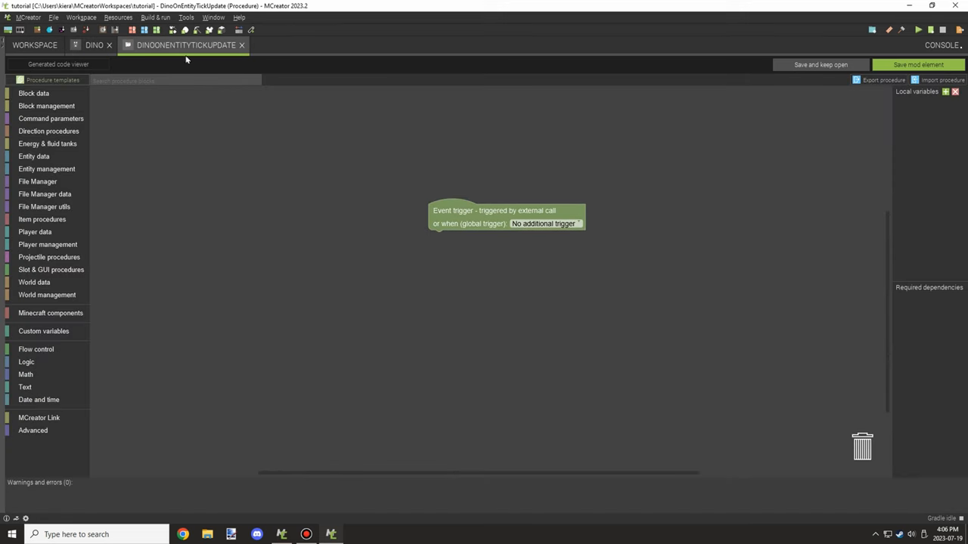
left_click(242, 45)
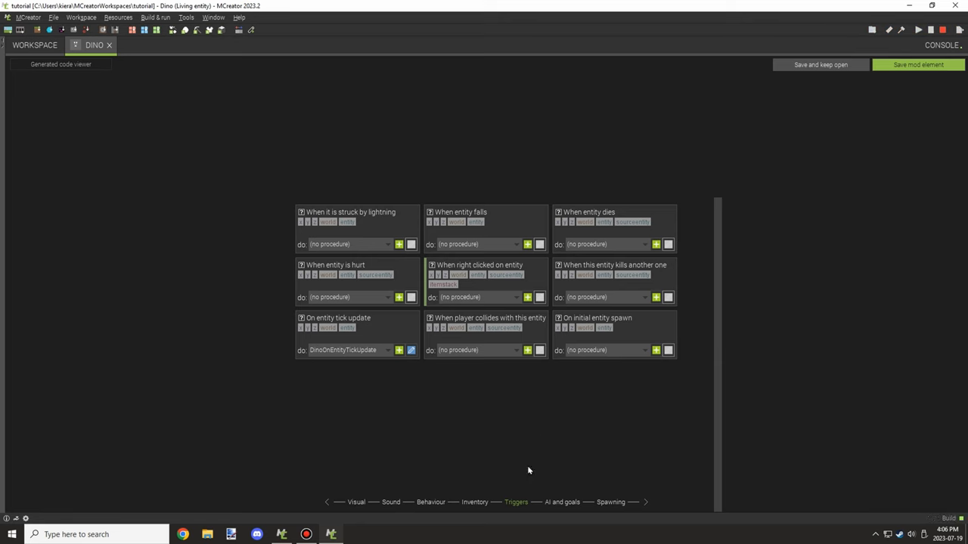
- In AI and goals, move the Look around task above Wander around
left_click(562, 502)
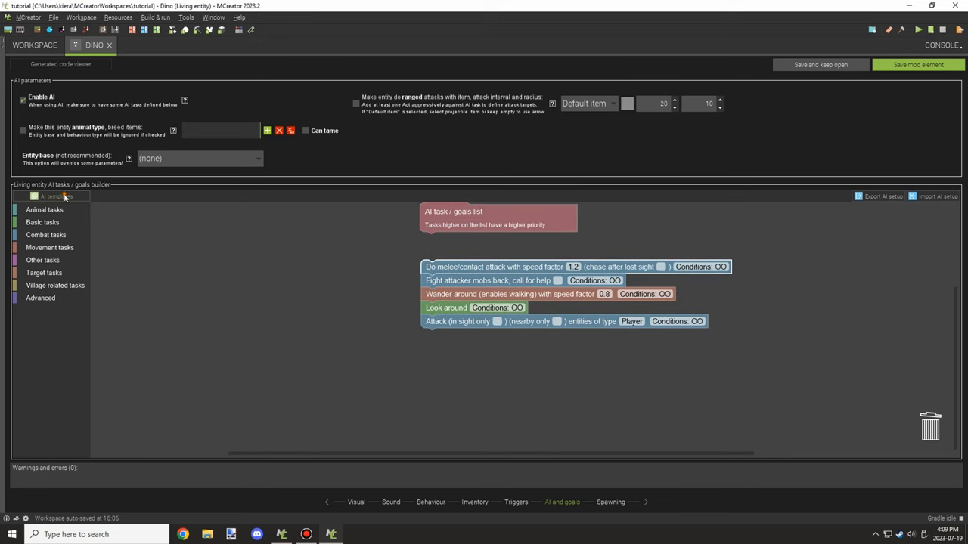
left_click(58, 196)
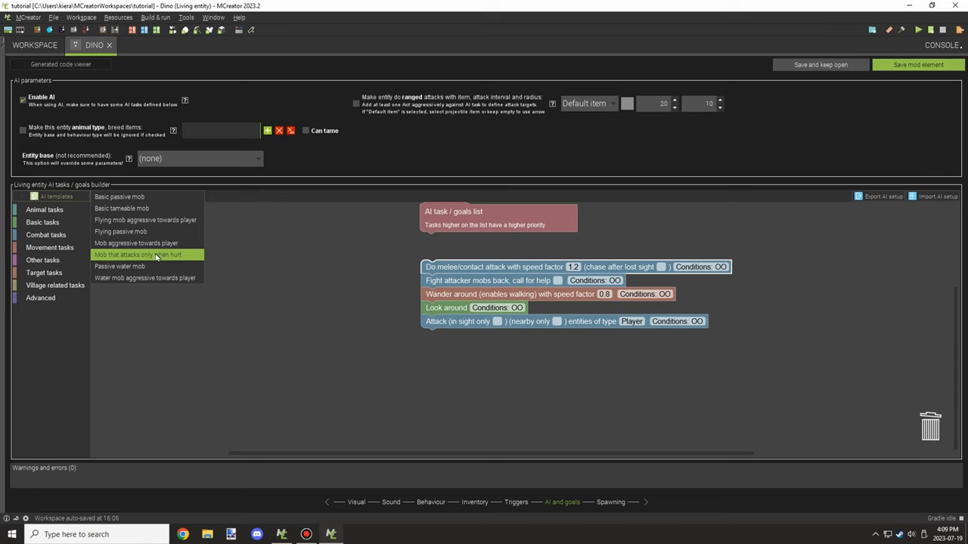
mouse_move(145, 278)
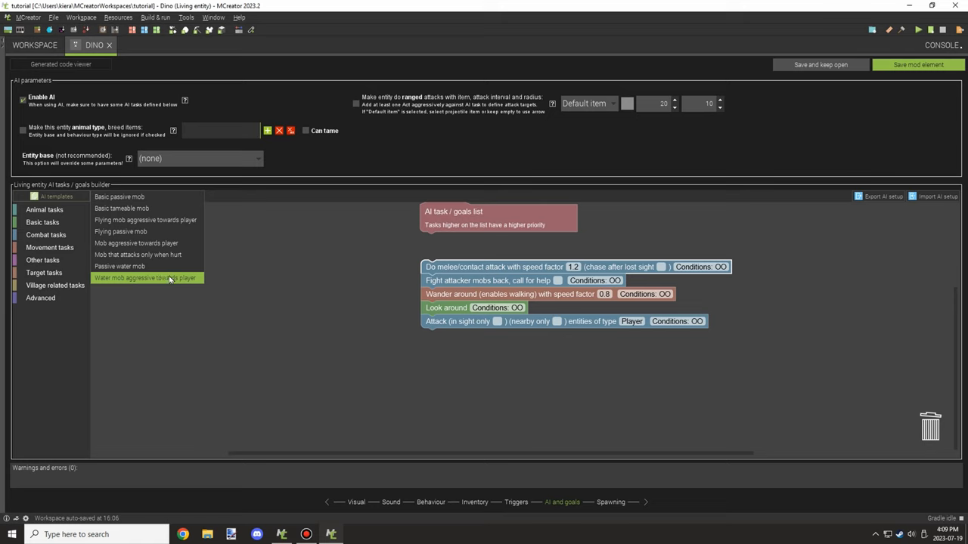
mouse_move(136, 242)
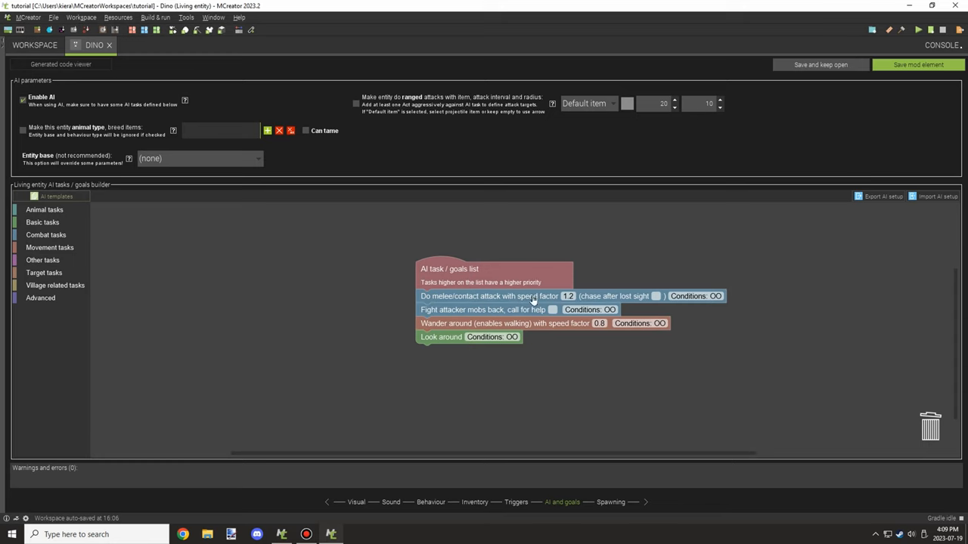
mouse_move(529, 302)
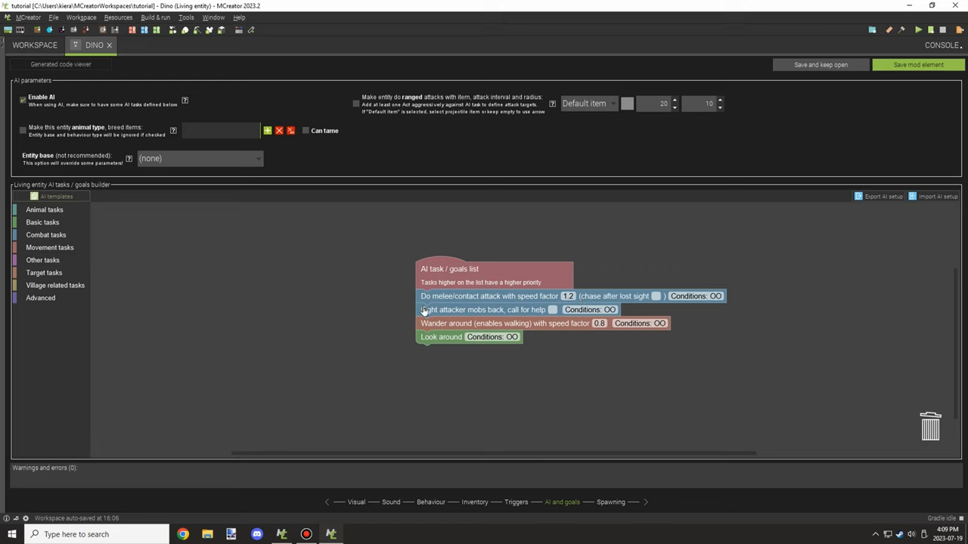
mouse_move(521, 310)
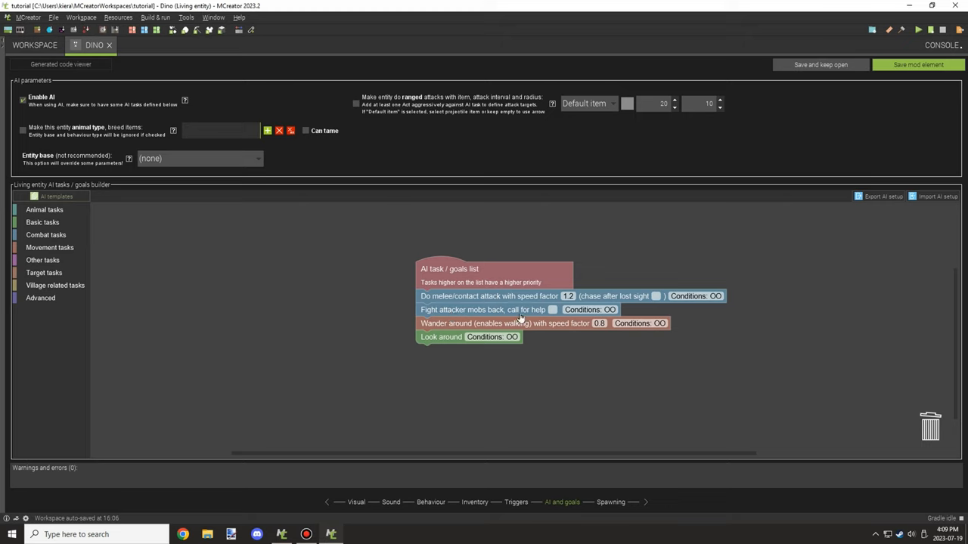
mouse_move(446, 308)
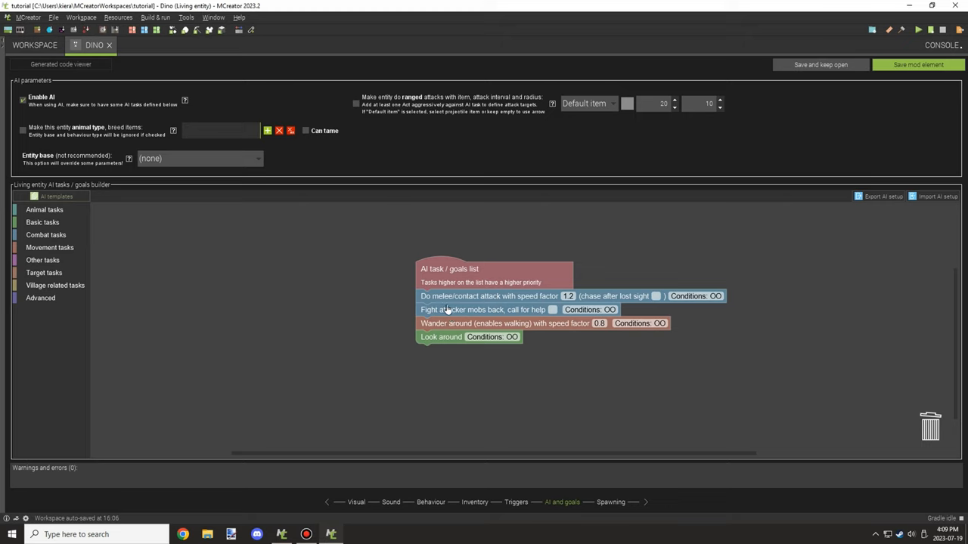
mouse_move(521, 312)
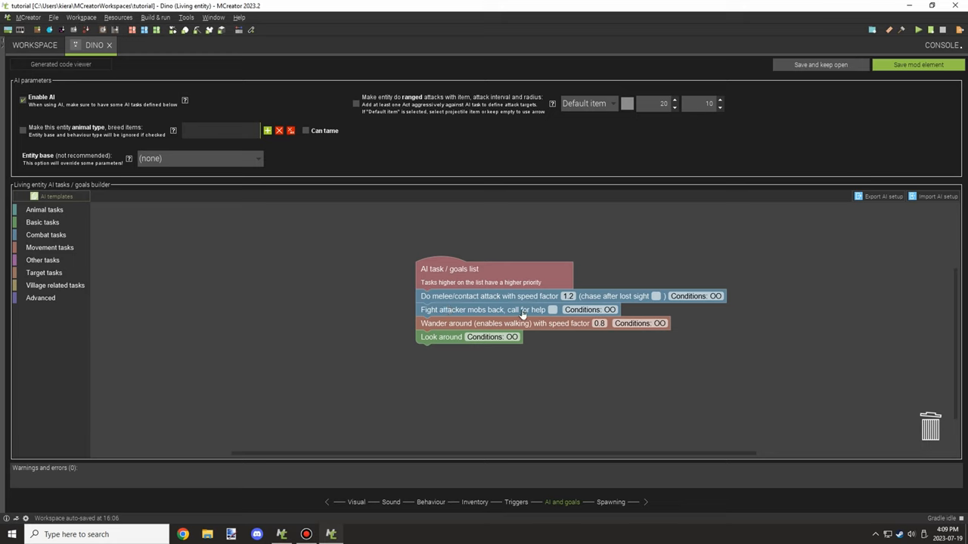
mouse_move(647, 308)
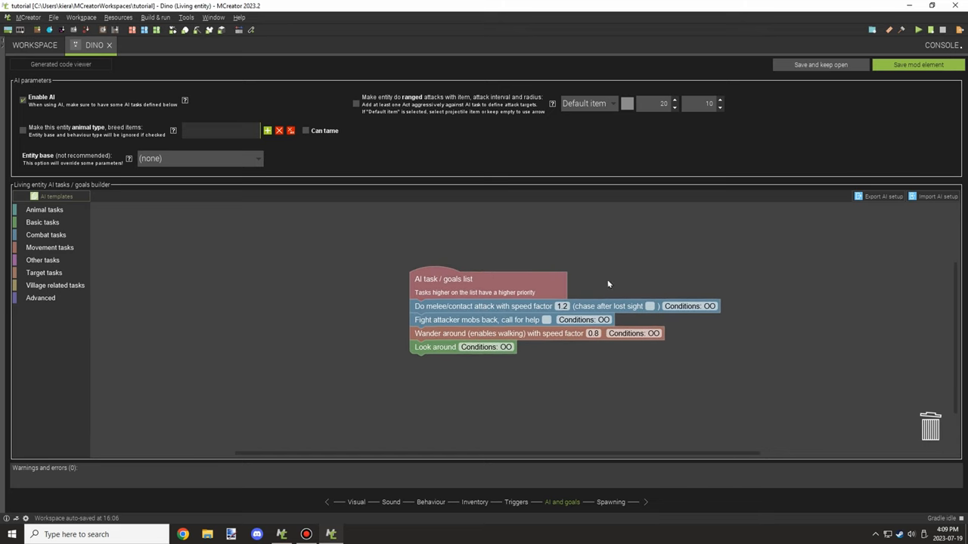
left_click(917, 64)
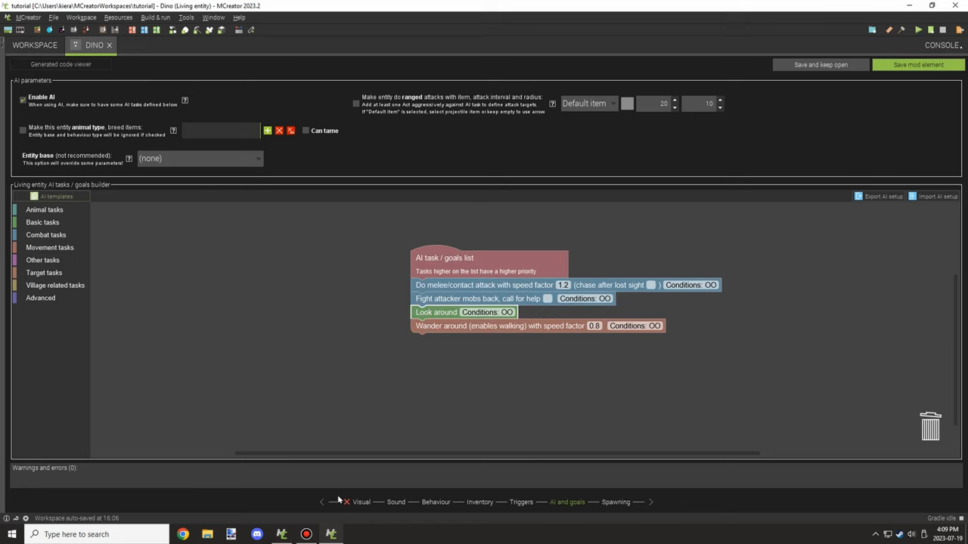
- Check the Visual, AI and Spawning pages, then save the Dino mod element
left_click(360, 502)
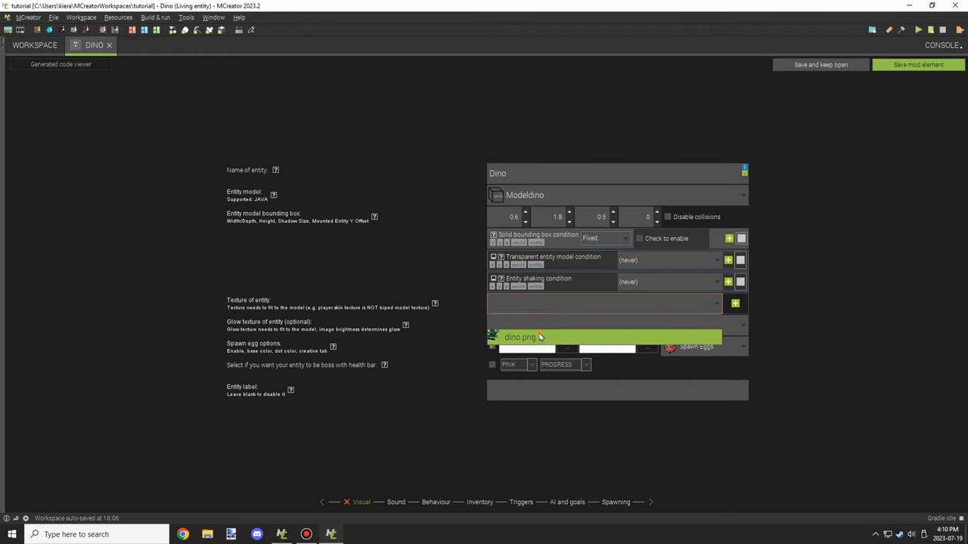
left_click(567, 502)
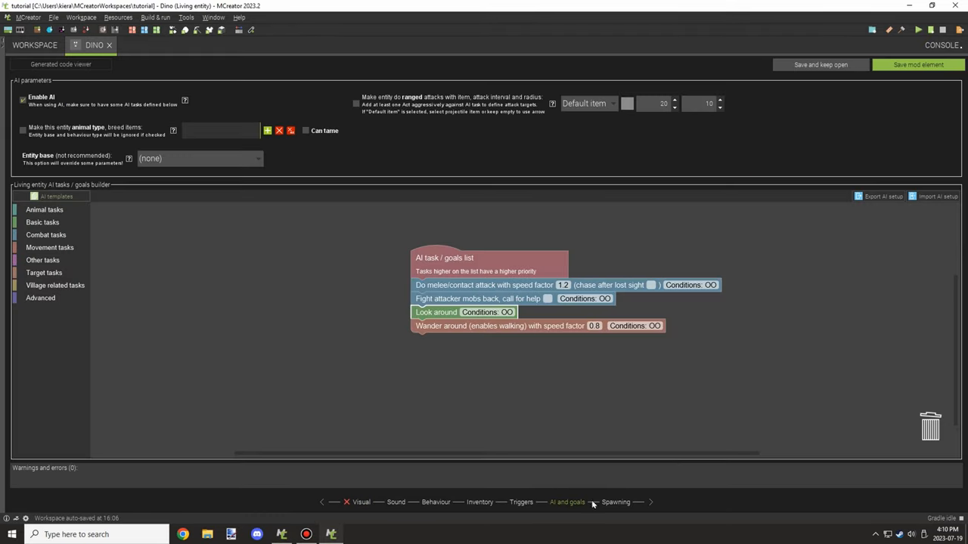
left_click(616, 502)
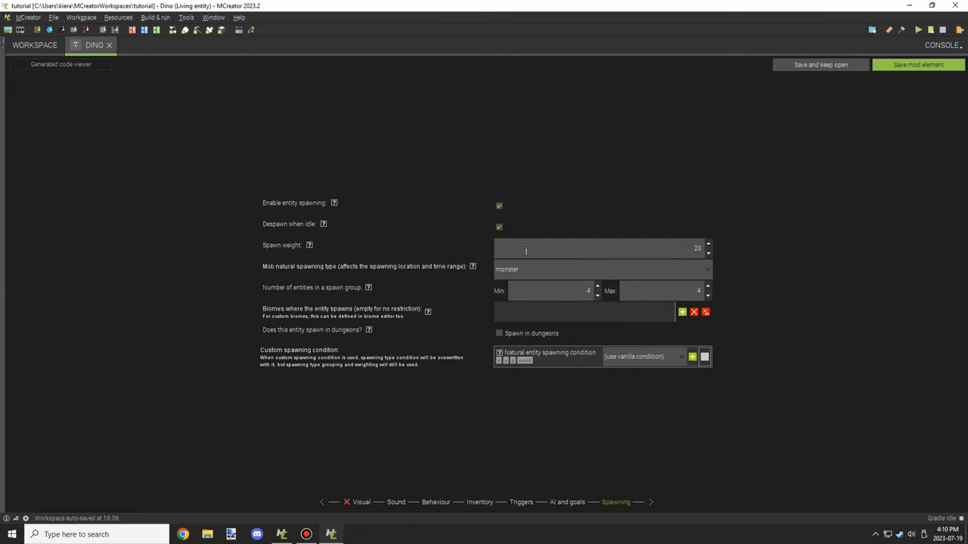
left_click(499, 205)
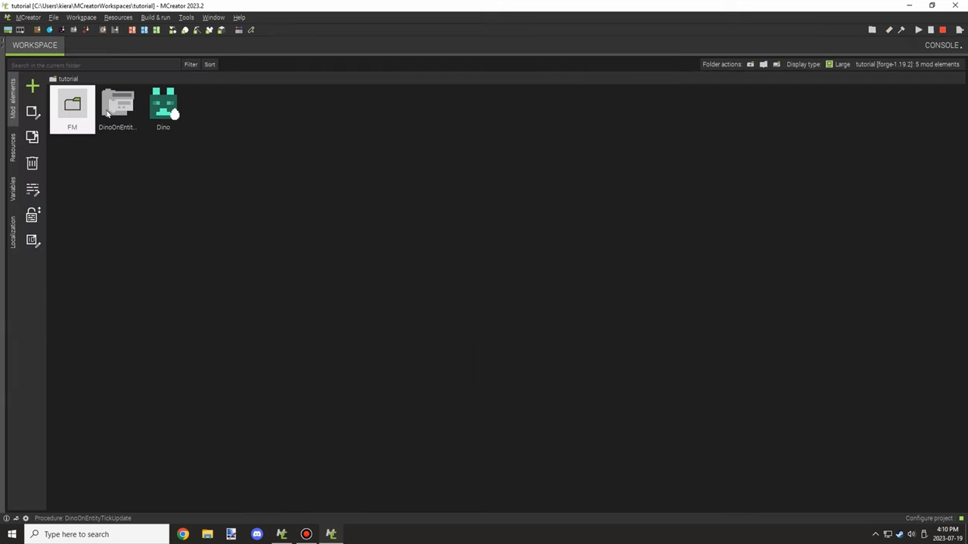
- Add an if block checking whether a Creeper exists within a cube of size 16
double_click(118, 106)
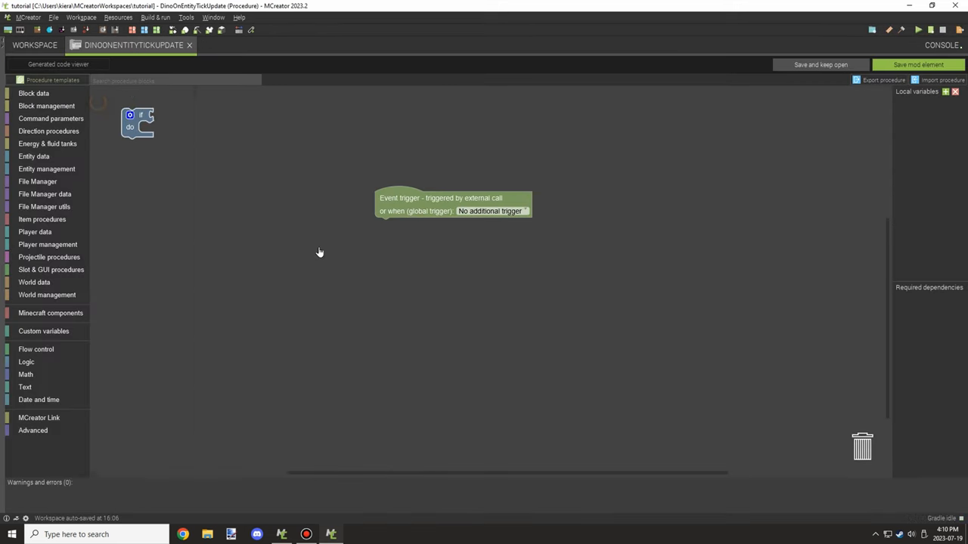
left_click_drag(137, 124, 390, 230)
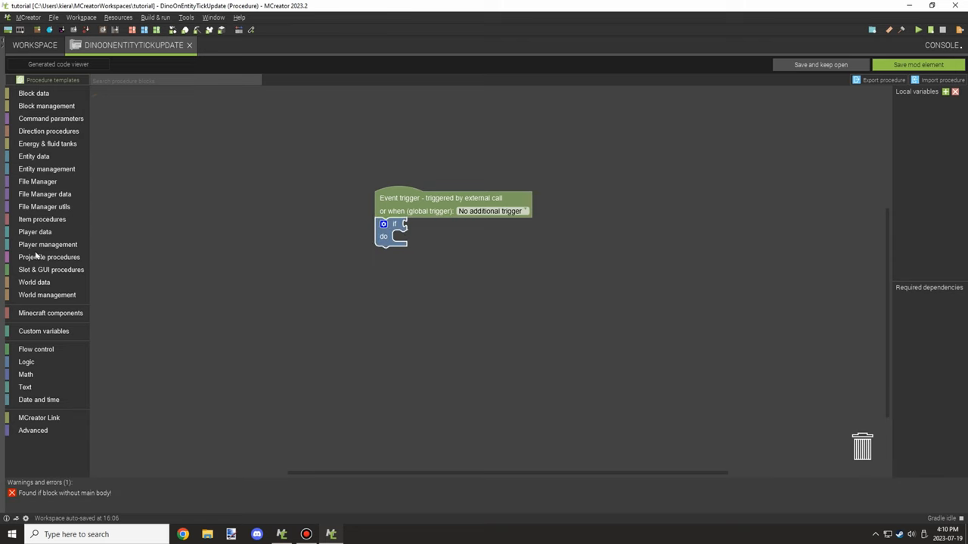
left_click(33, 283)
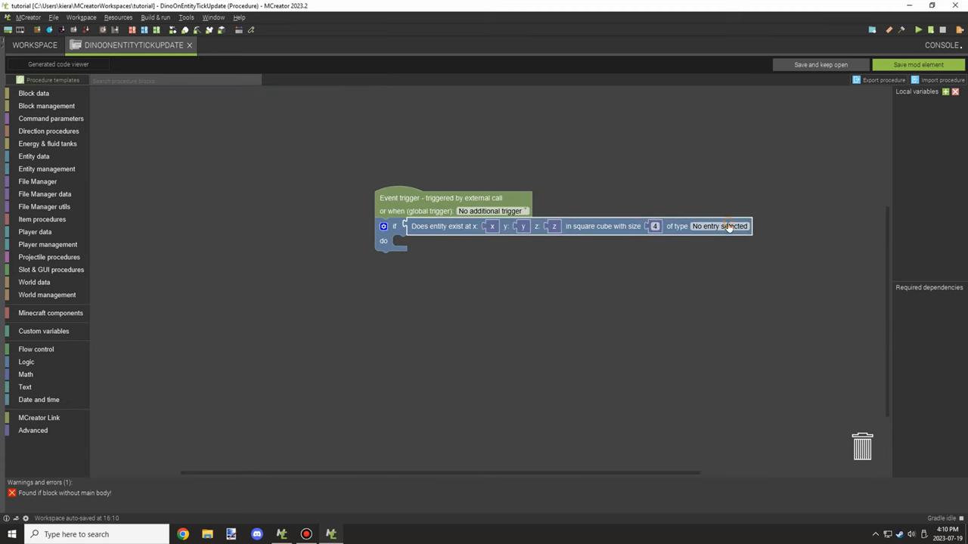
left_click(720, 226)
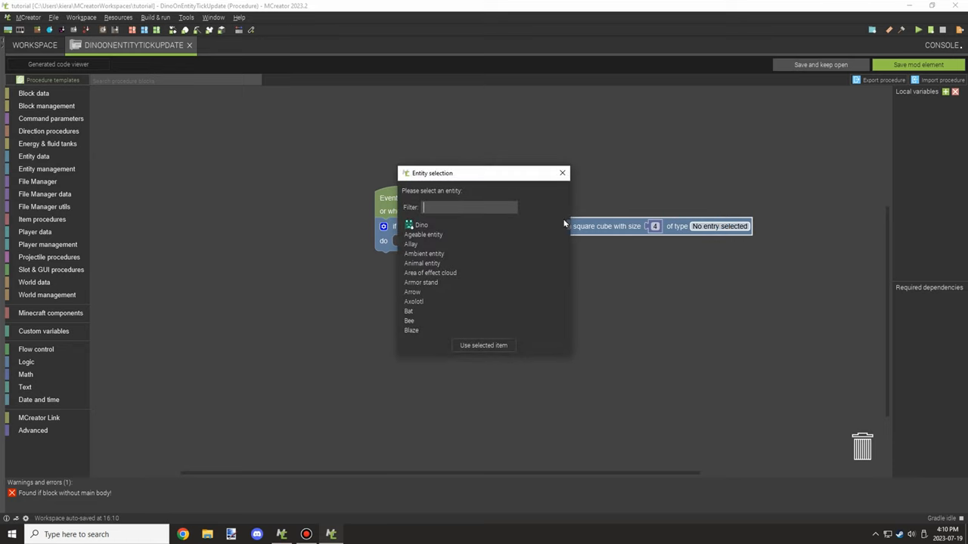
scroll("down", 3)
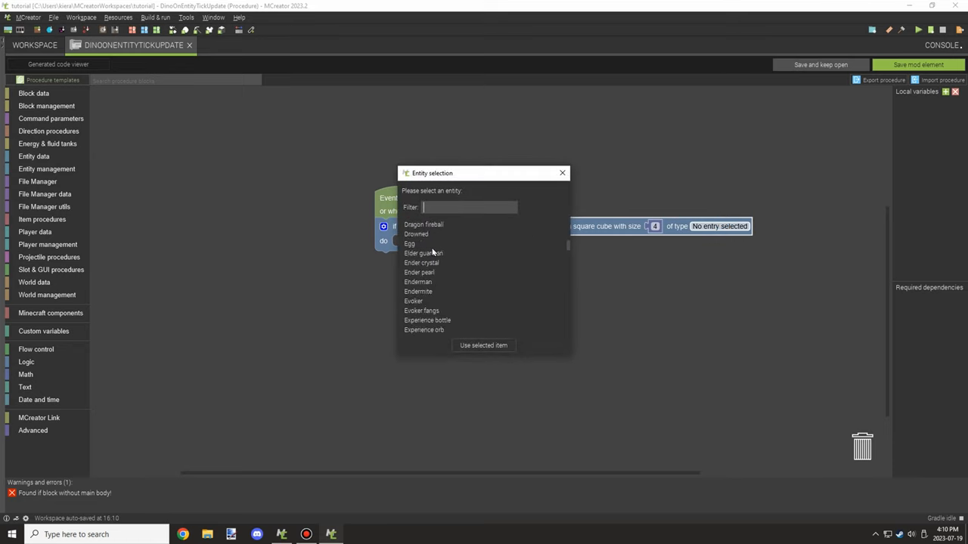
scroll("down", 3)
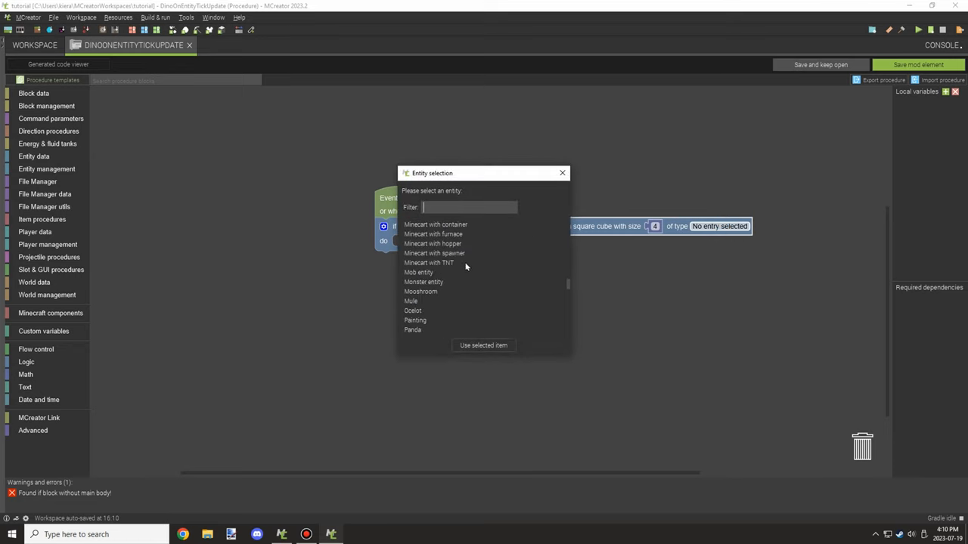
scroll("down", 3)
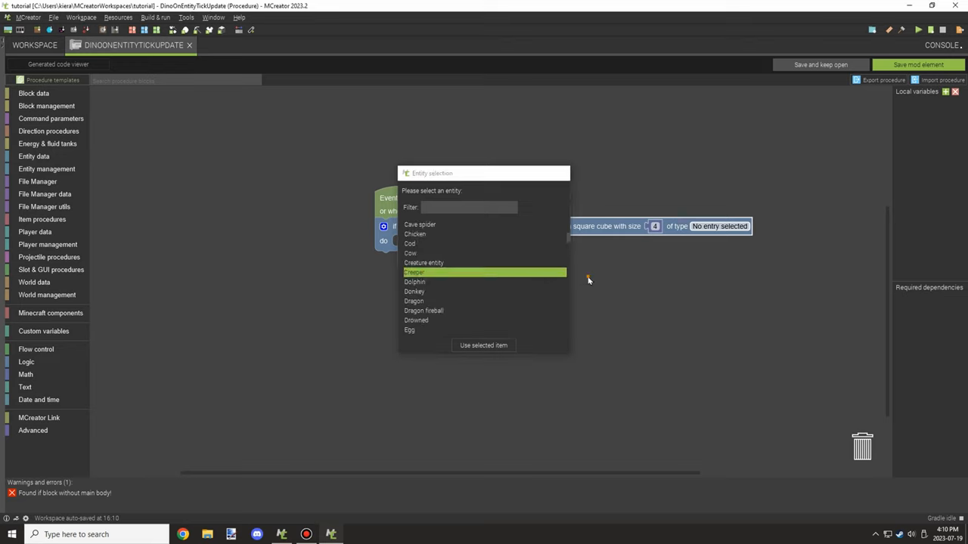
left_click(484, 345)
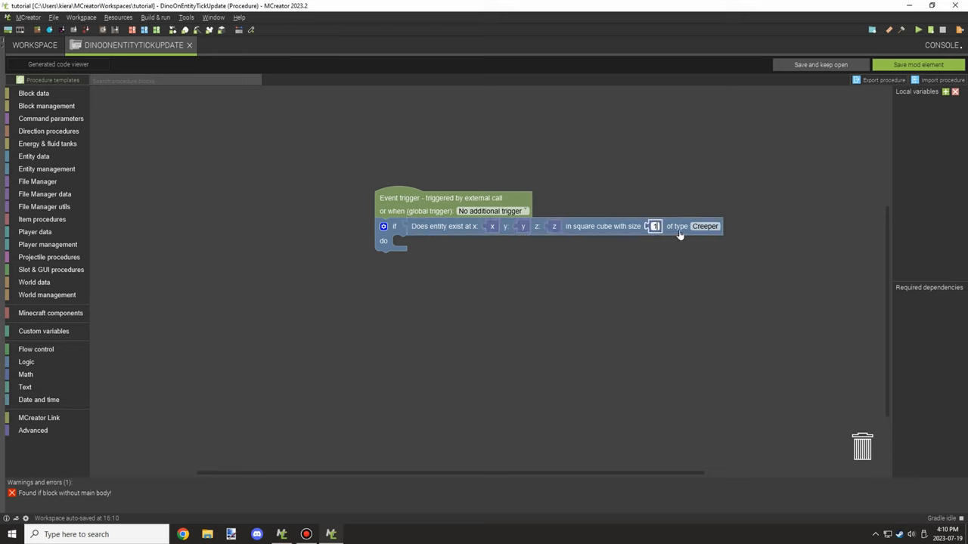
type("6")
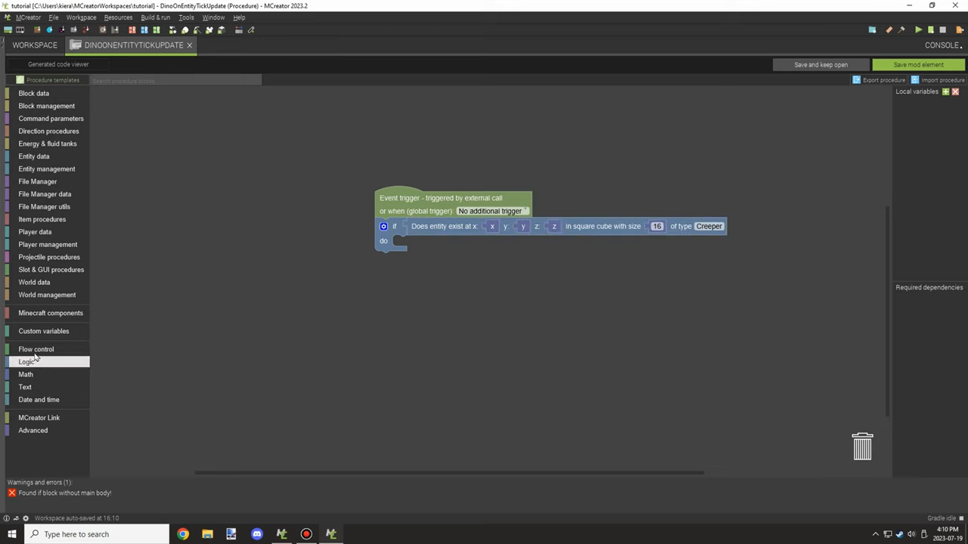
- Place a 'Set the attack target of' event entity action inside the if's do slot
left_click(36, 348)
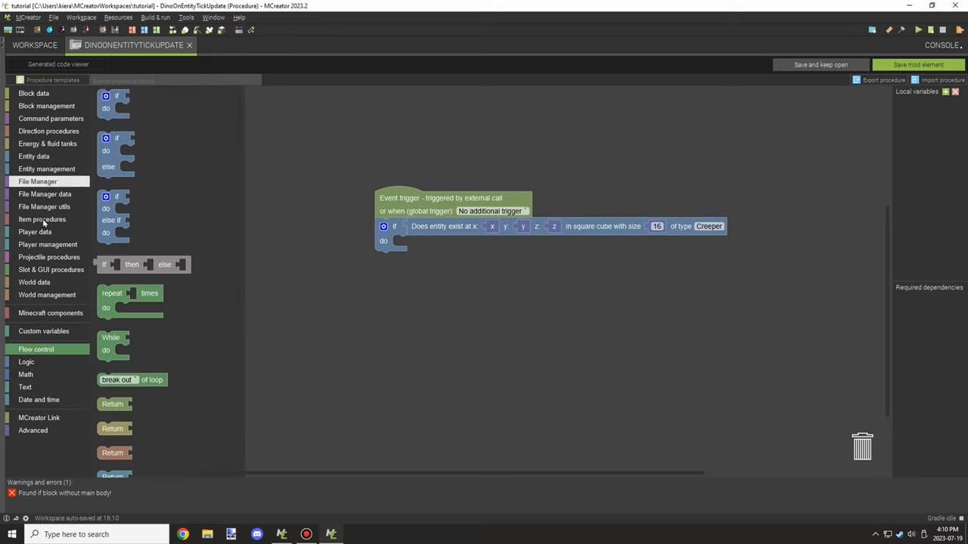
left_click(47, 169)
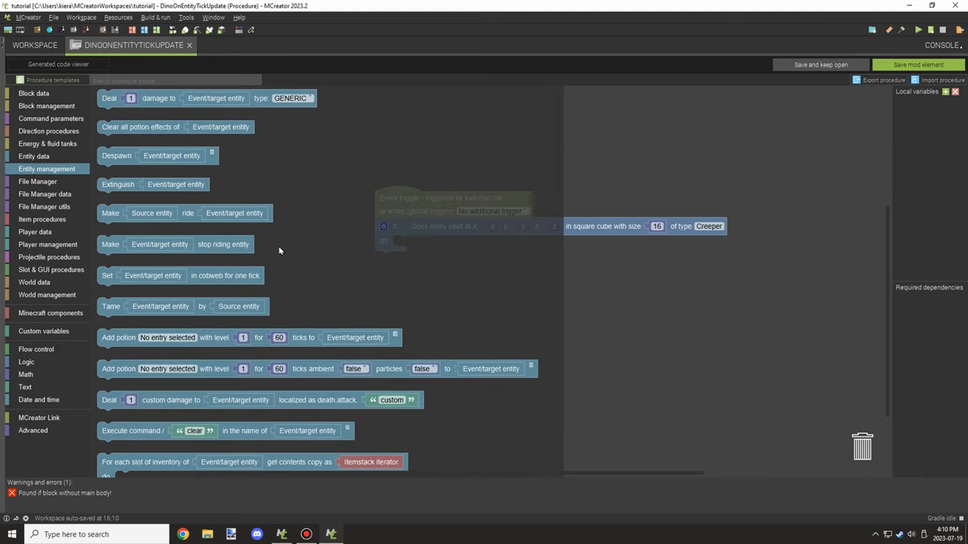
scroll("down", 3)
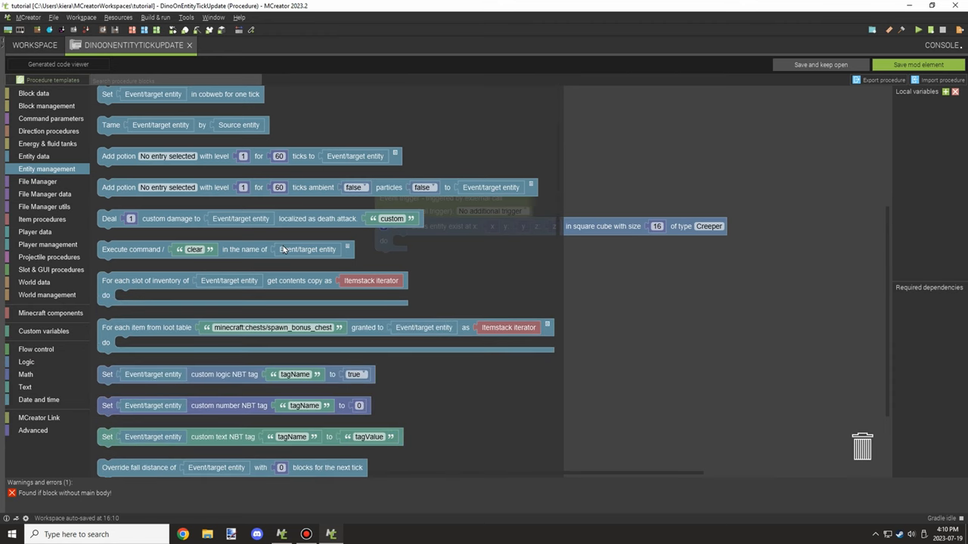
scroll("down", 3)
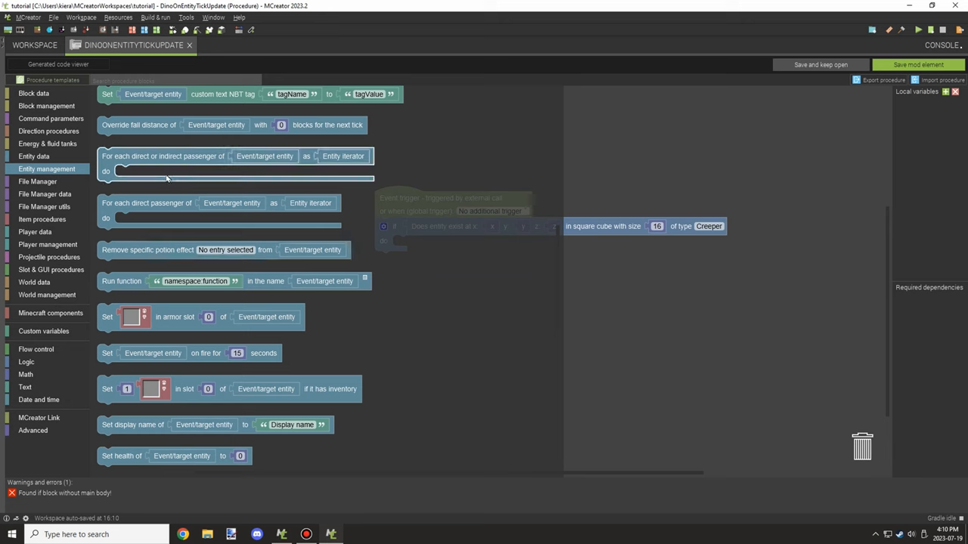
scroll("down", 3)
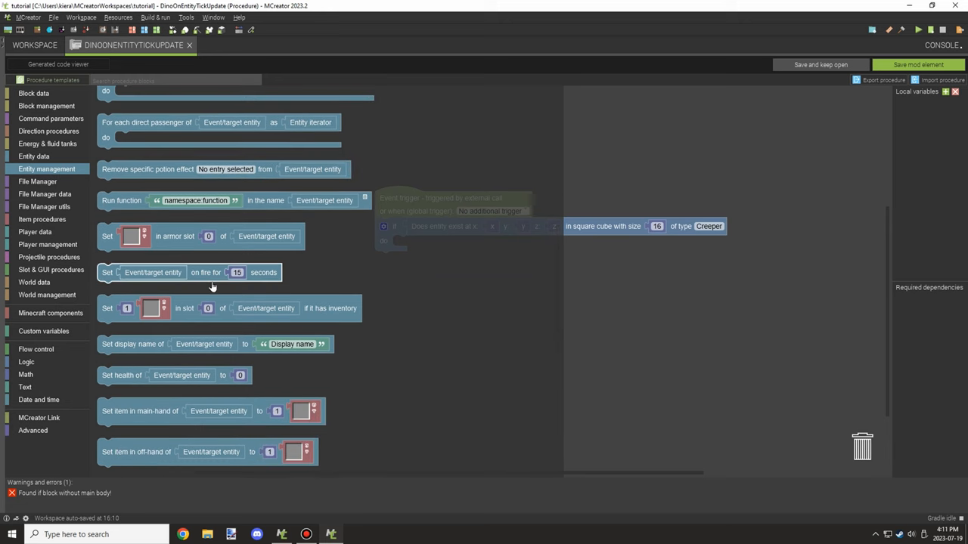
scroll("down", 3)
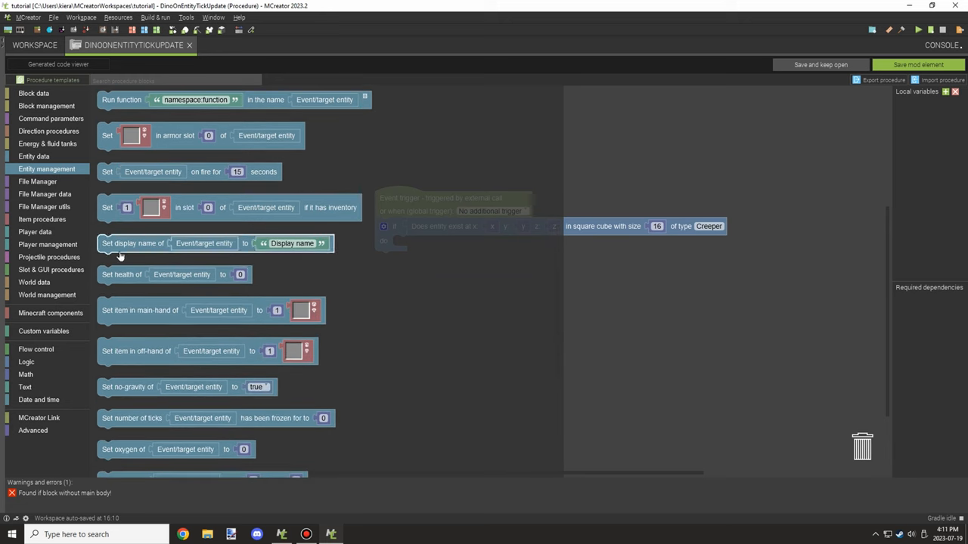
scroll("down", 3)
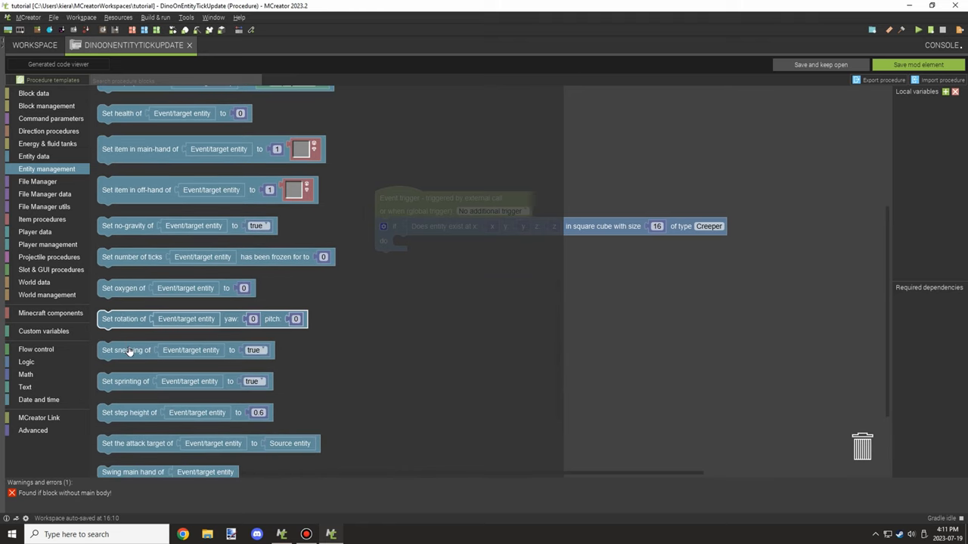
scroll("down", 3)
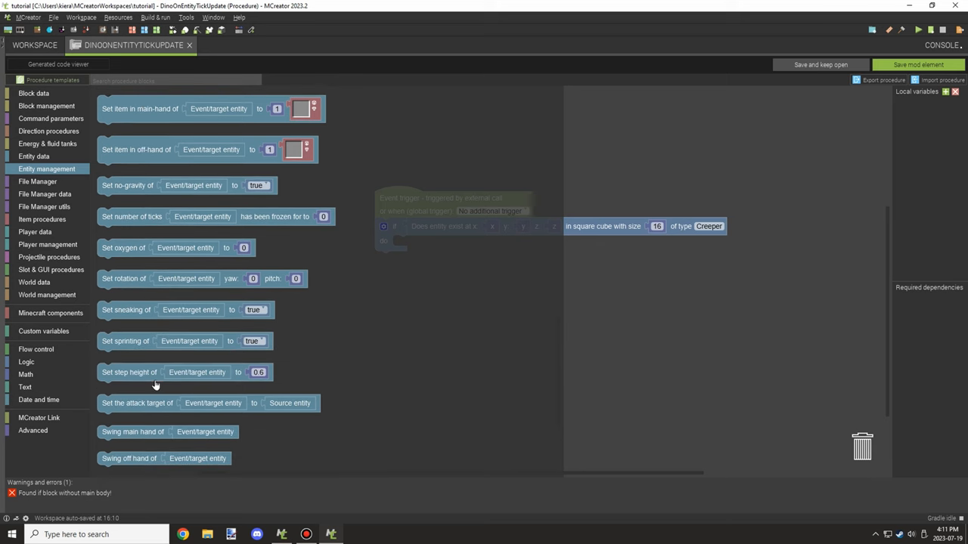
scroll("down", 3)
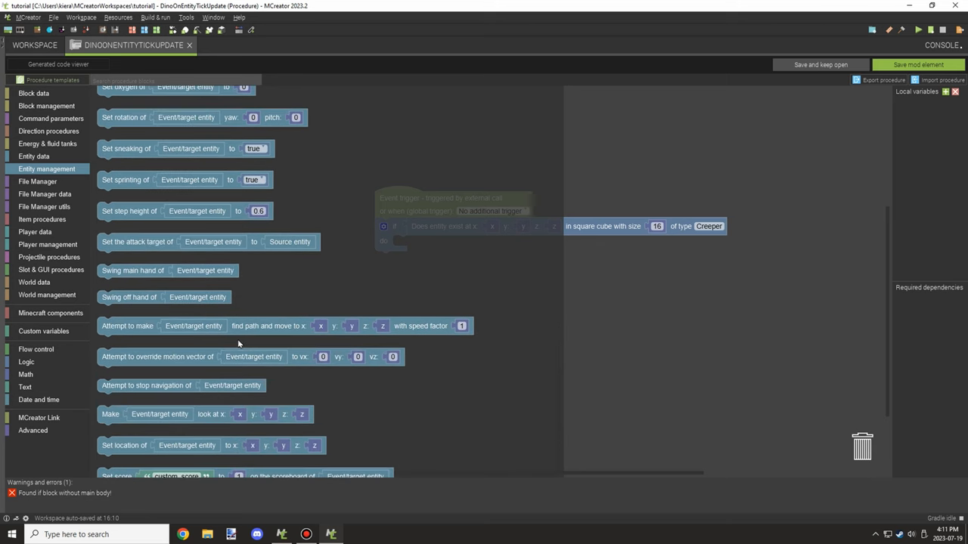
scroll("down", 3)
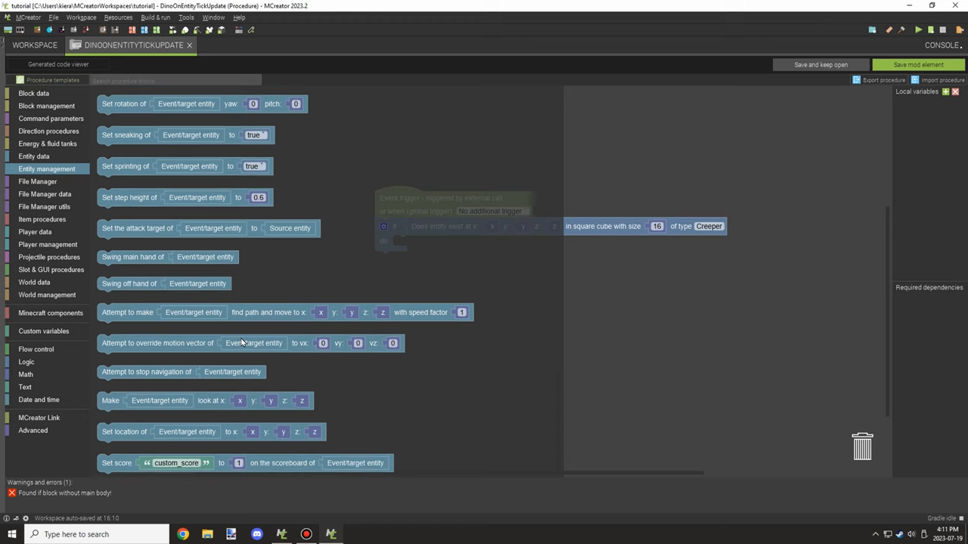
mouse_move(301, 386)
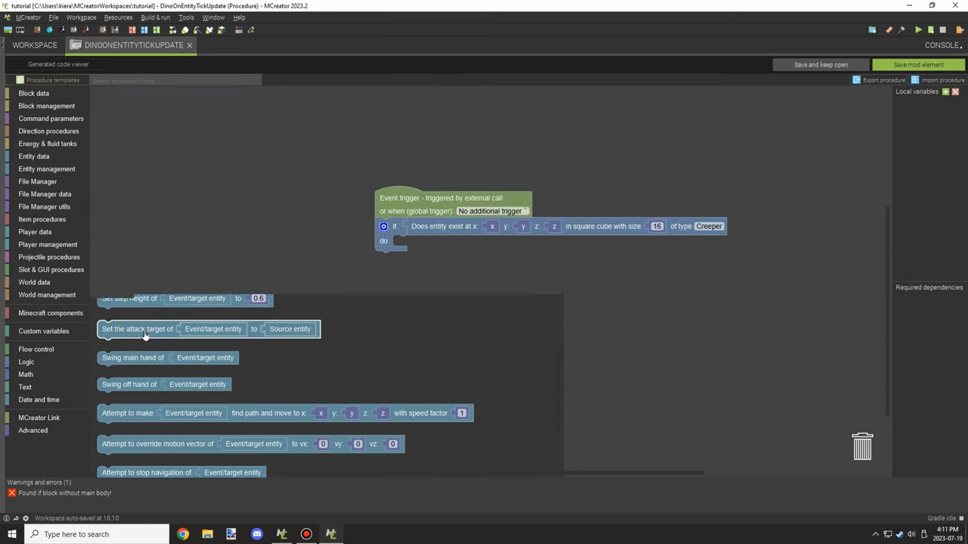
left_click_drag(136, 330, 431, 242)
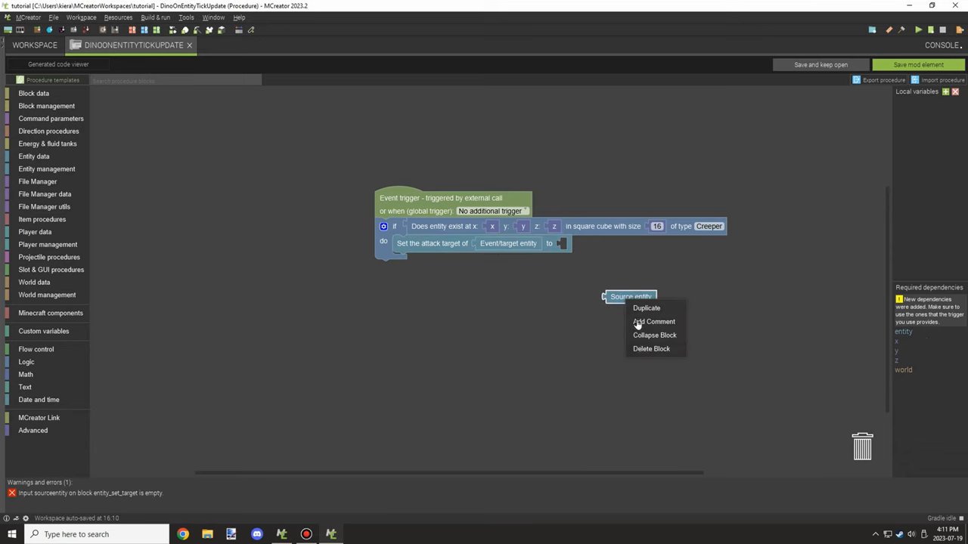
- Reopen the Dino element from the workspace and return to its tick-update procedure
left_click(34, 45)
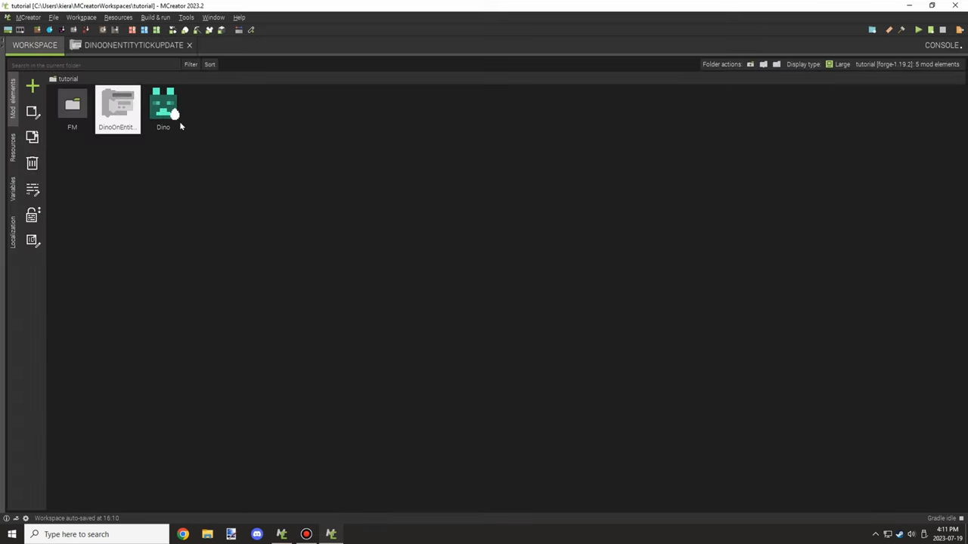
double_click(164, 106)
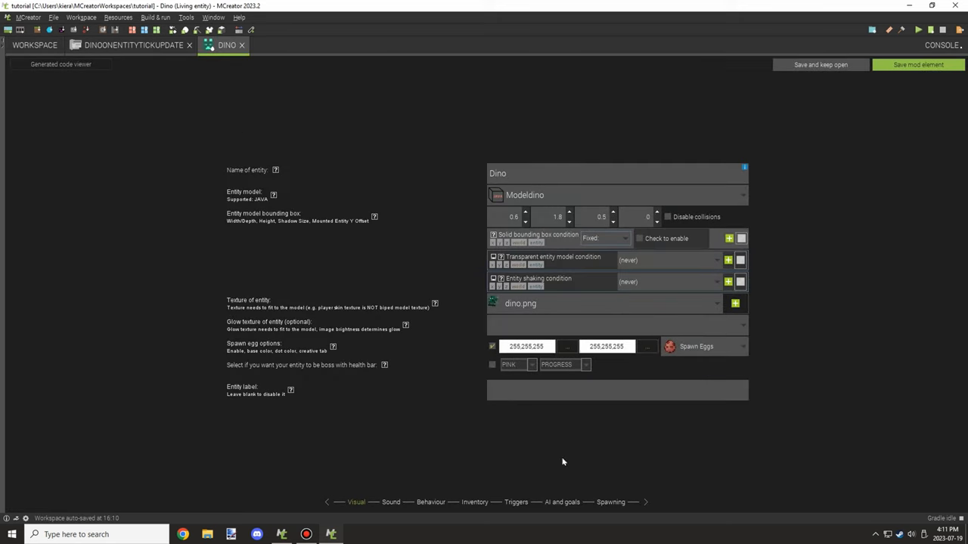
left_click(516, 502)
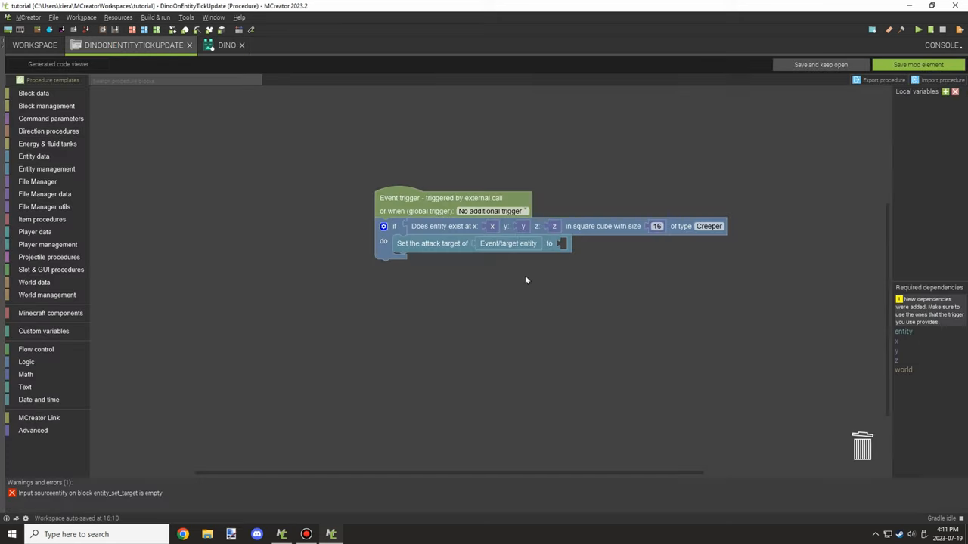
mouse_move(707, 239)
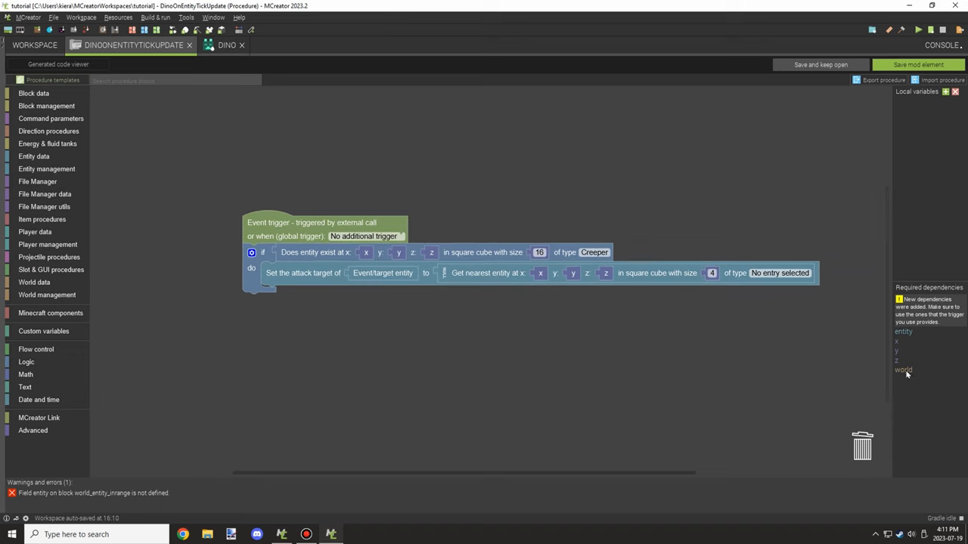
- Set the nearest-entity target type to Creeper with size 16 and save the procedure
left_click(780, 272)
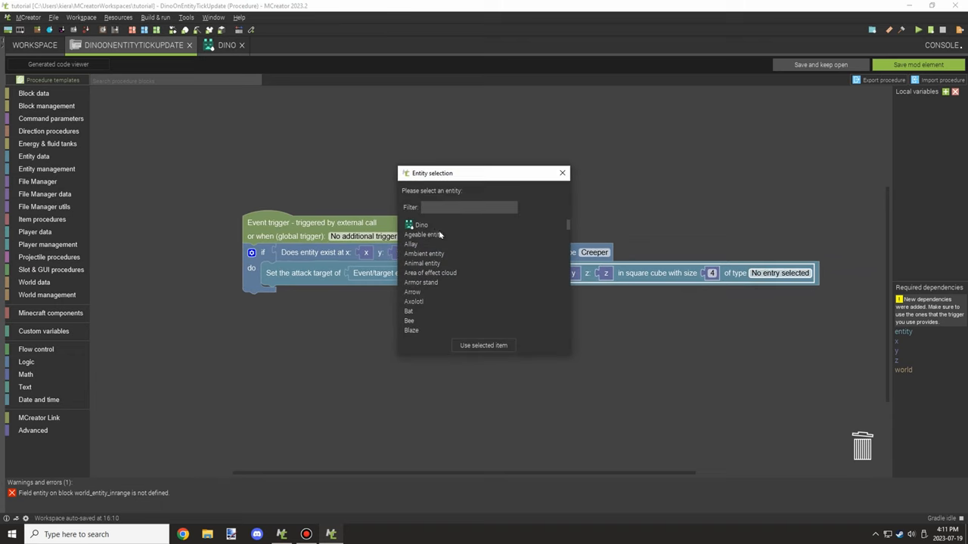
left_click(461, 207)
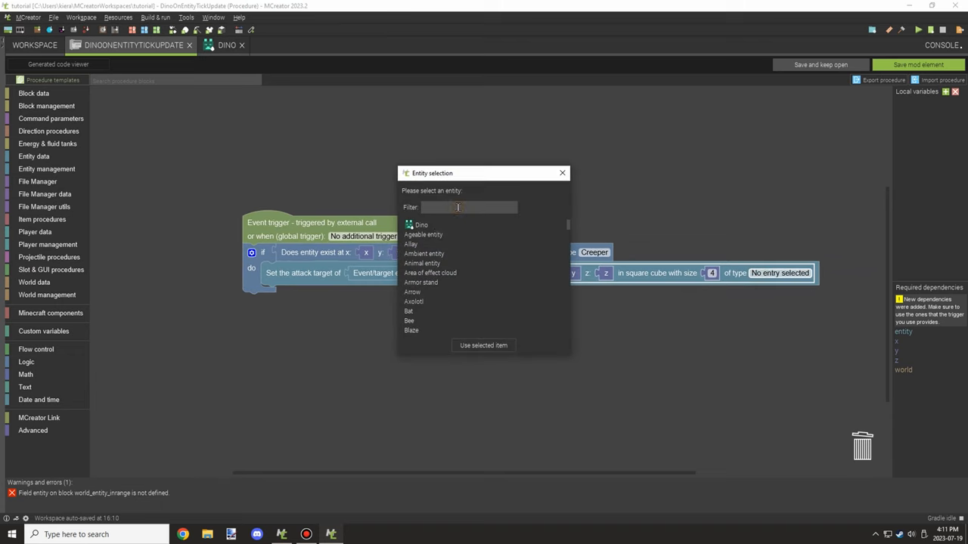
type("cree")
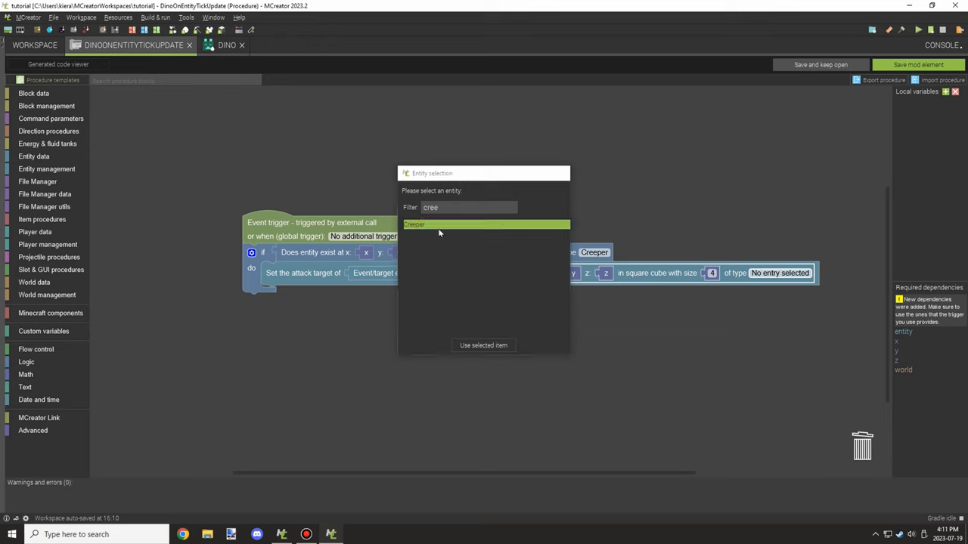
left_click(484, 345)
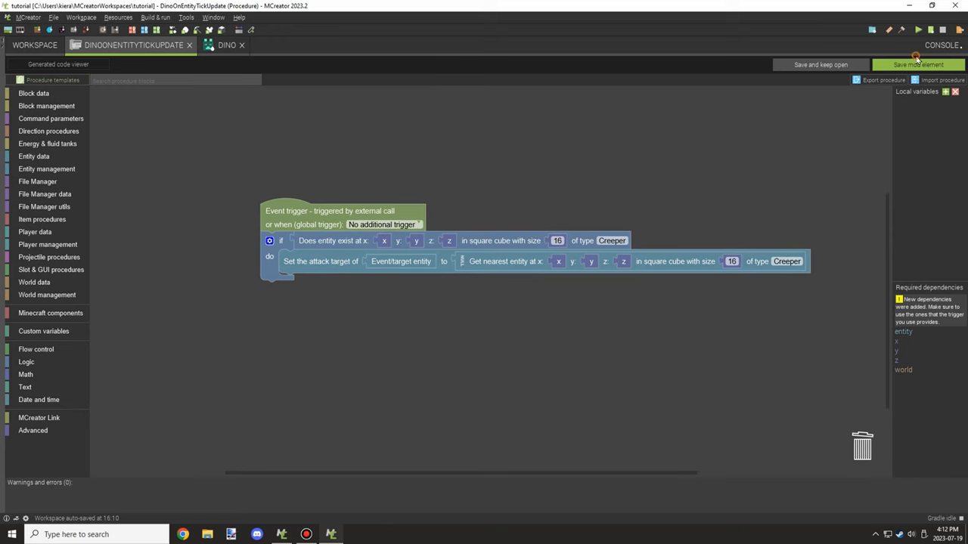
left_click(918, 63)
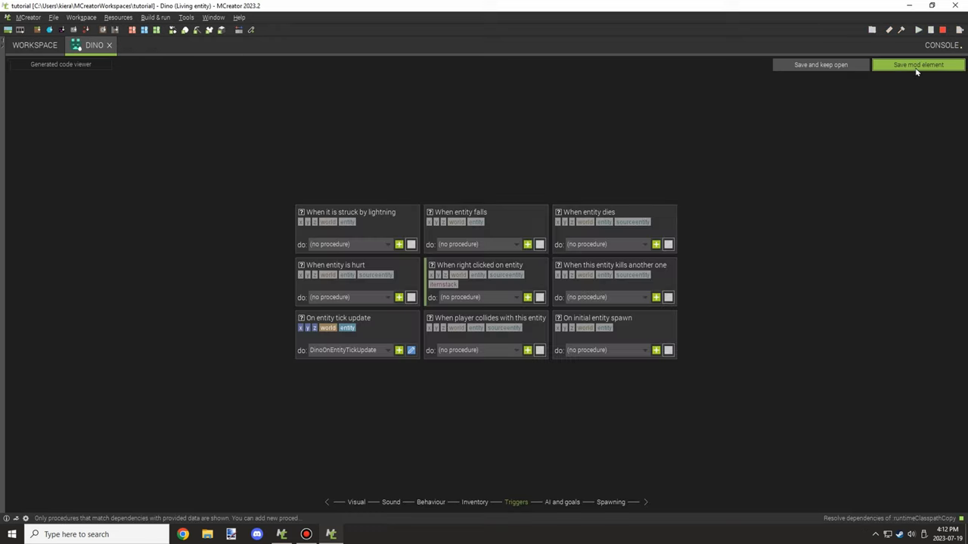
- Start the Minecraft client and browse the creative inventory for the test items
left_click(918, 63)
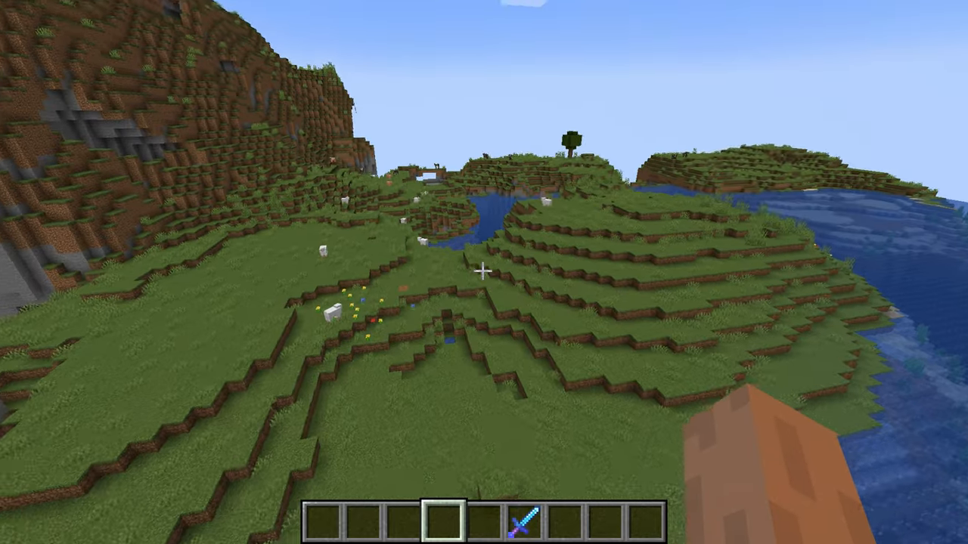
key("e")
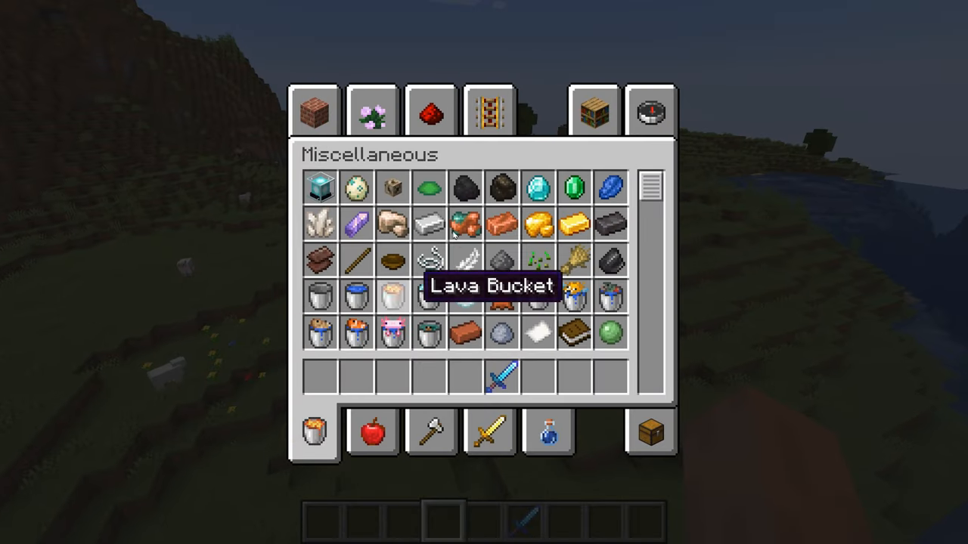
scroll("down", 3)
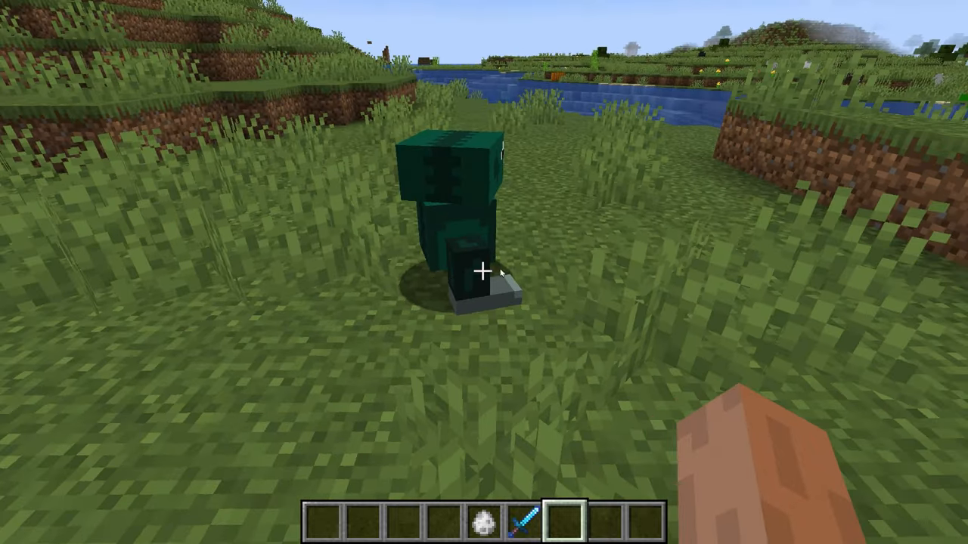
- Take the Dino and Creeper spawn eggs with a diamond sword and spawn both mobs side by side
key("e")
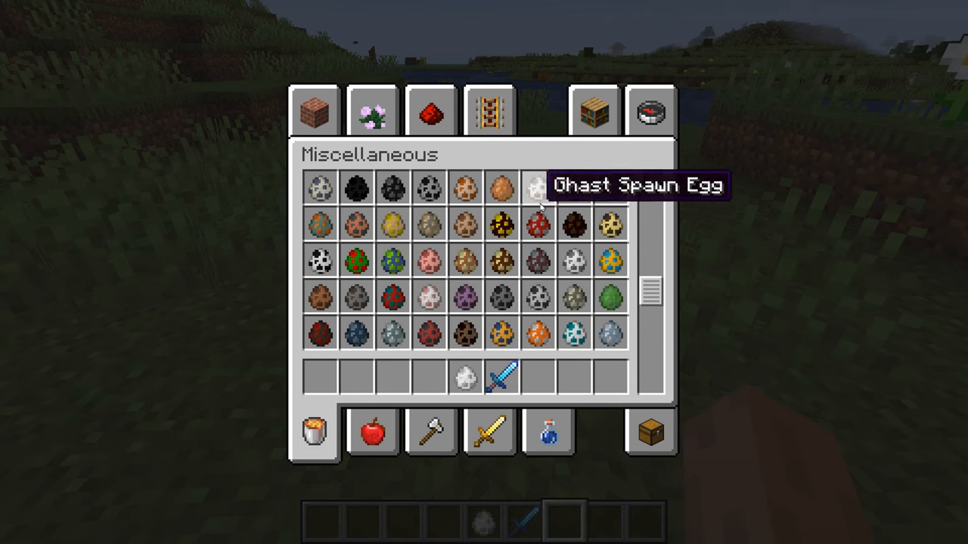
scroll("down", 3)
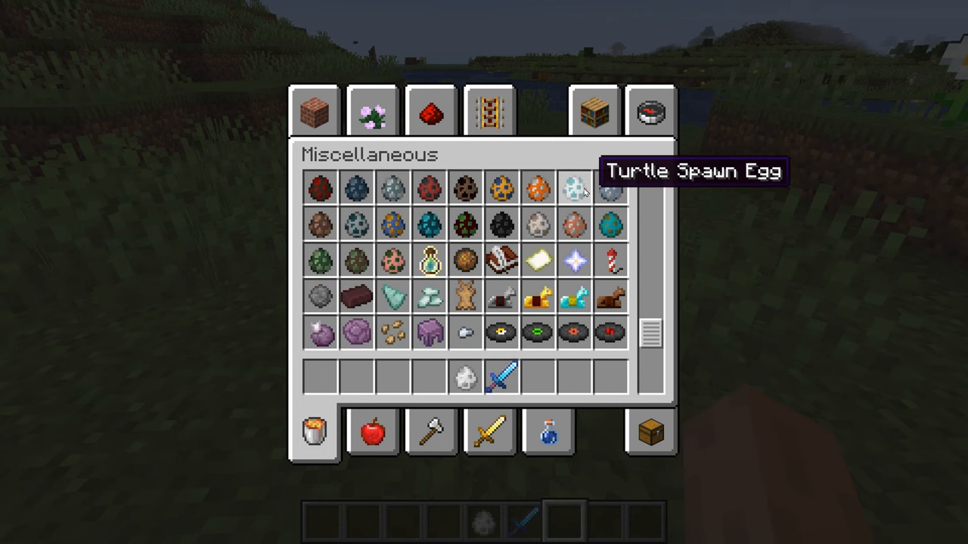
scroll("down", 3)
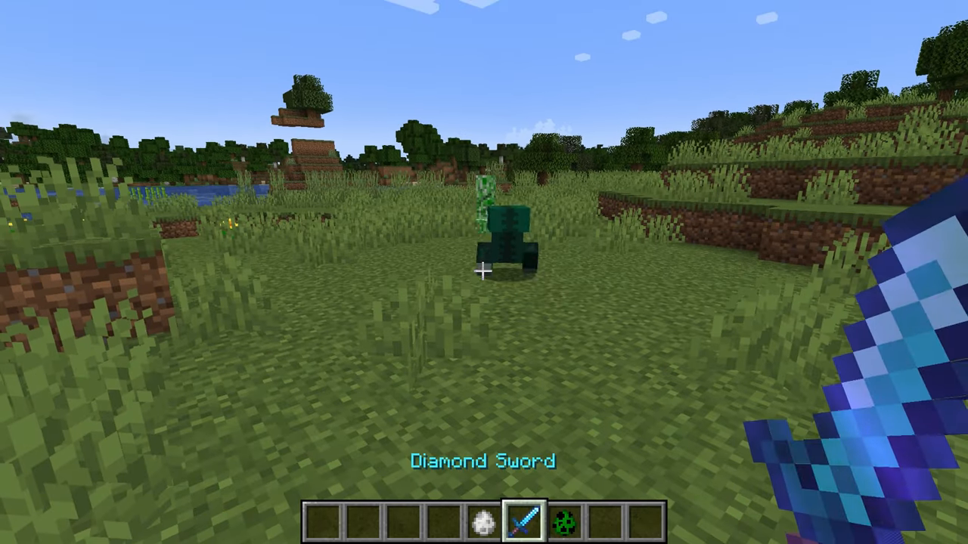
left_click(484, 272)
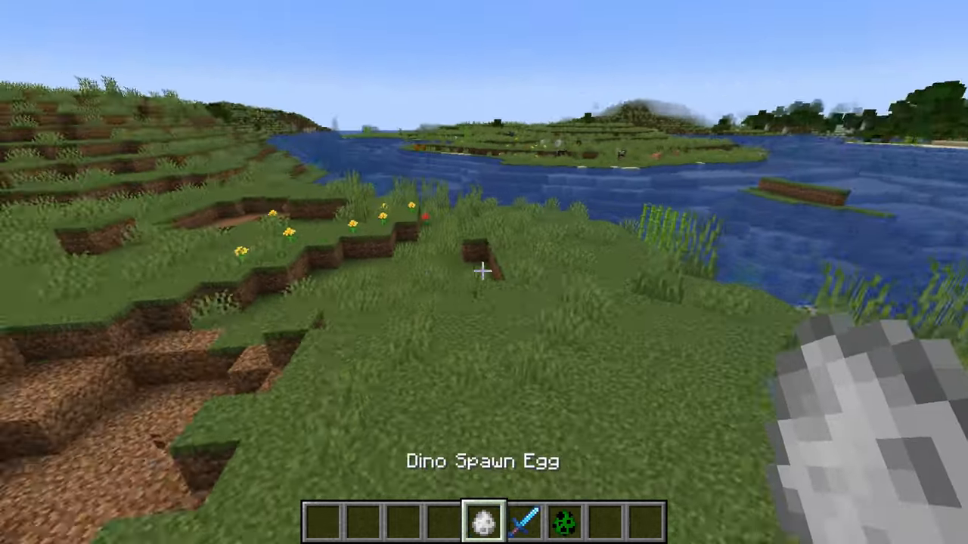
key("e")
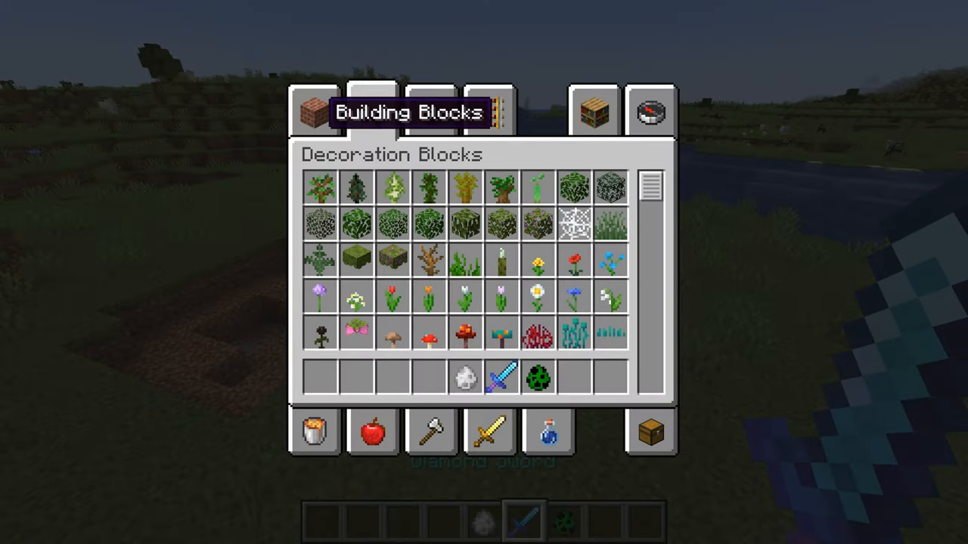